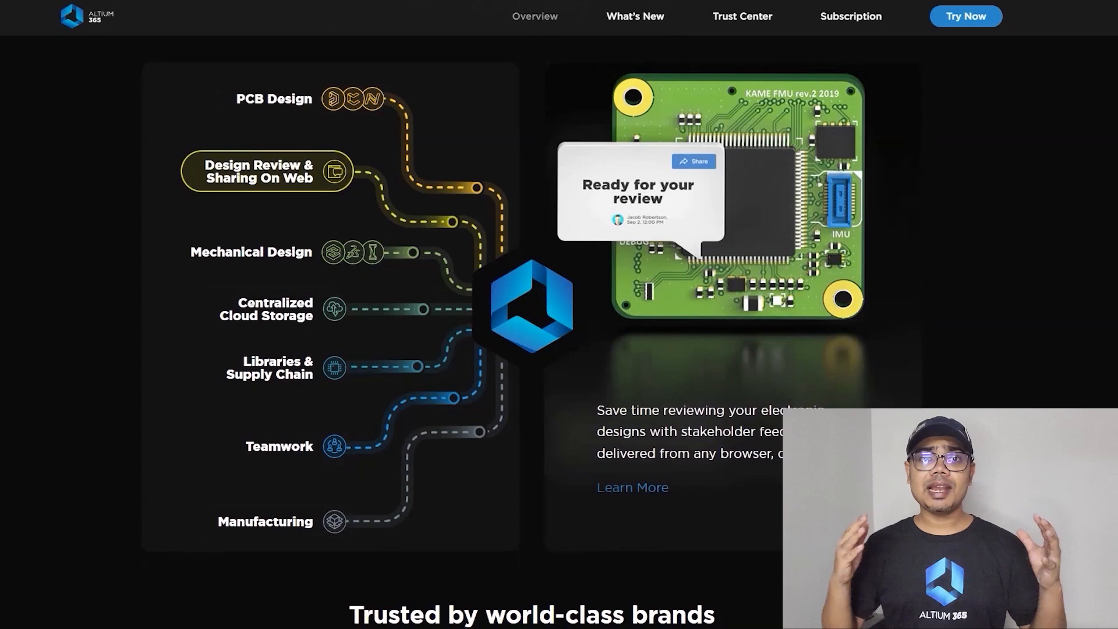
Browse the Altium 365 feature list through Centralized Cloud Storage and Libraries & Supply Chain.
{"action": "left_click", "coordinate": [275, 310]}
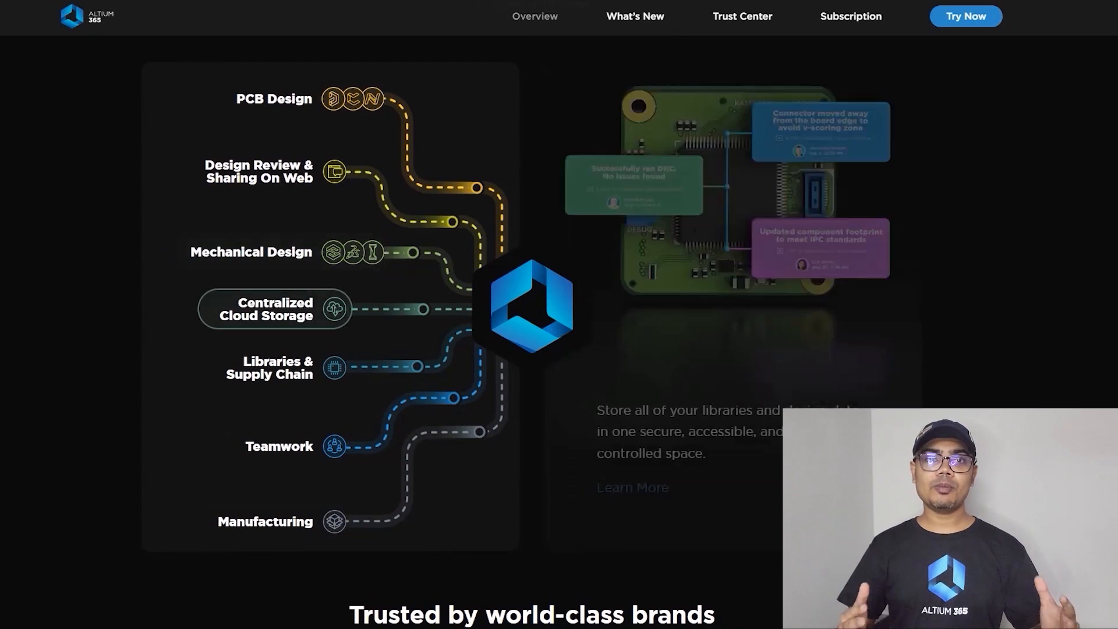
{"action": "left_click", "coordinate": [277, 367]}
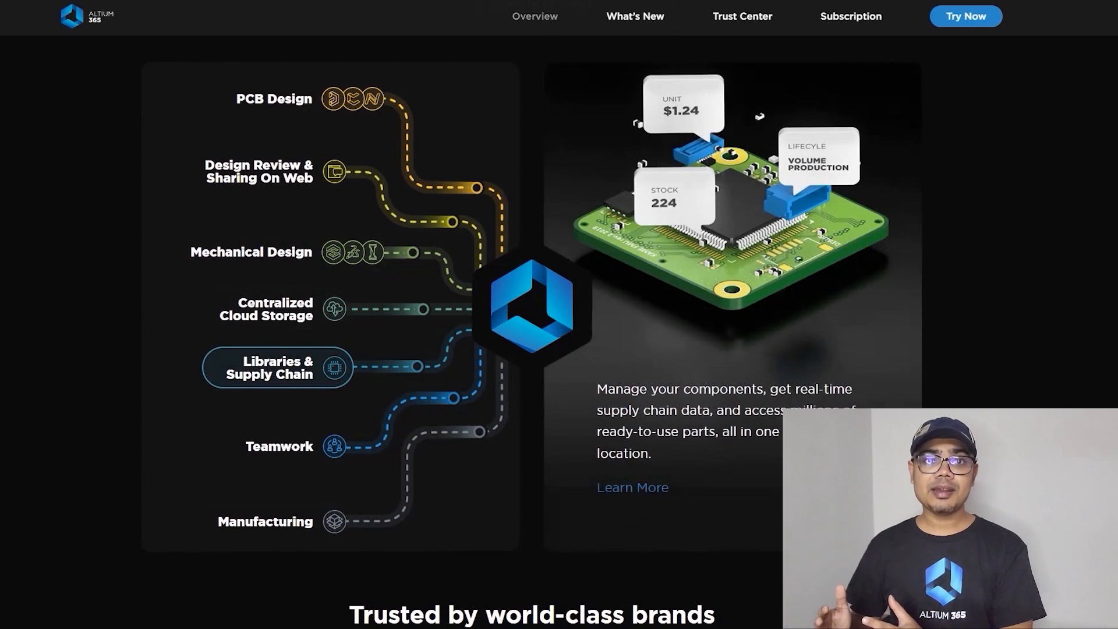
{"action": "left_click", "coordinate": [286, 446]}
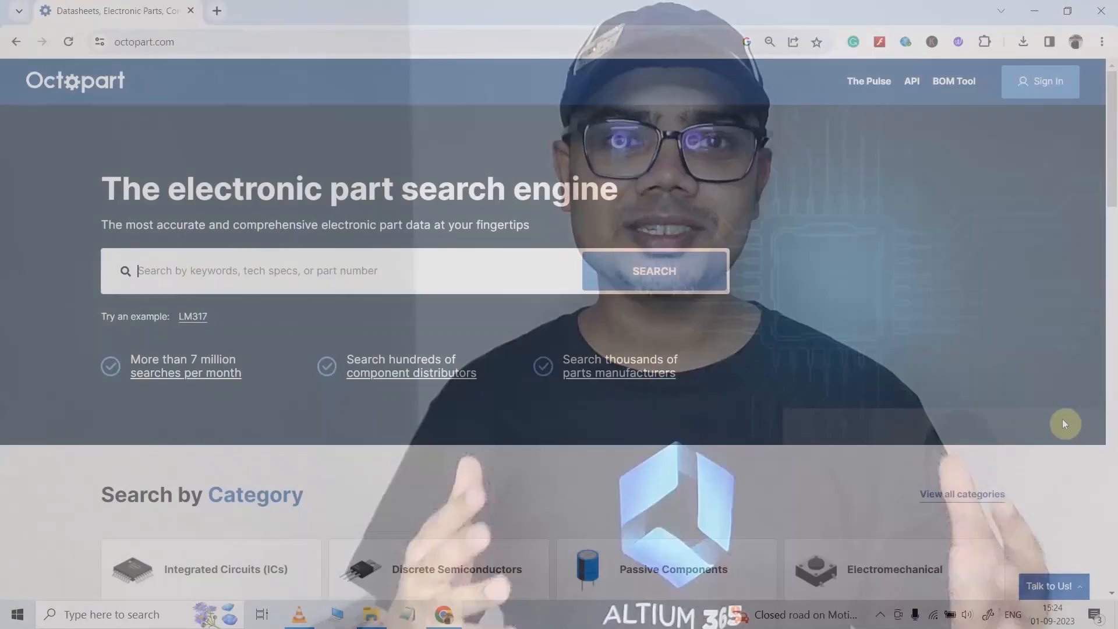
Search Octopart for ne555 and view the Texas Instruments NE555PWR datasheet.
{"action": "scroll", "scroll_direction": "down", "scroll_amount": 3}
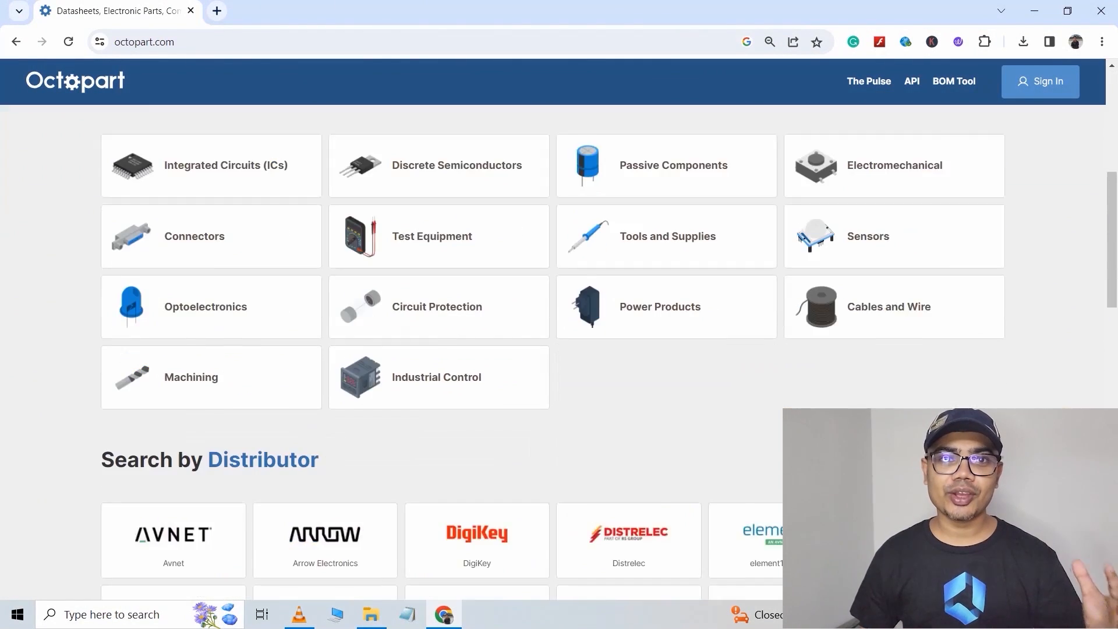
{"action": "scroll", "scroll_direction": "down", "scroll_amount": 3}
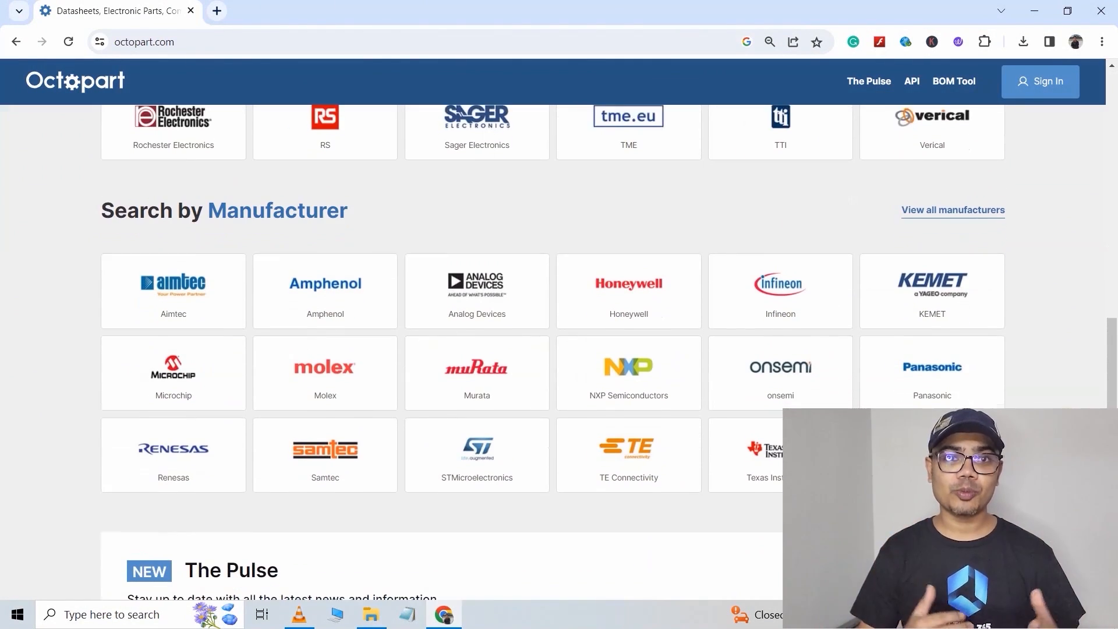
{"action": "scroll", "scroll_direction": "up", "scroll_amount": 3}
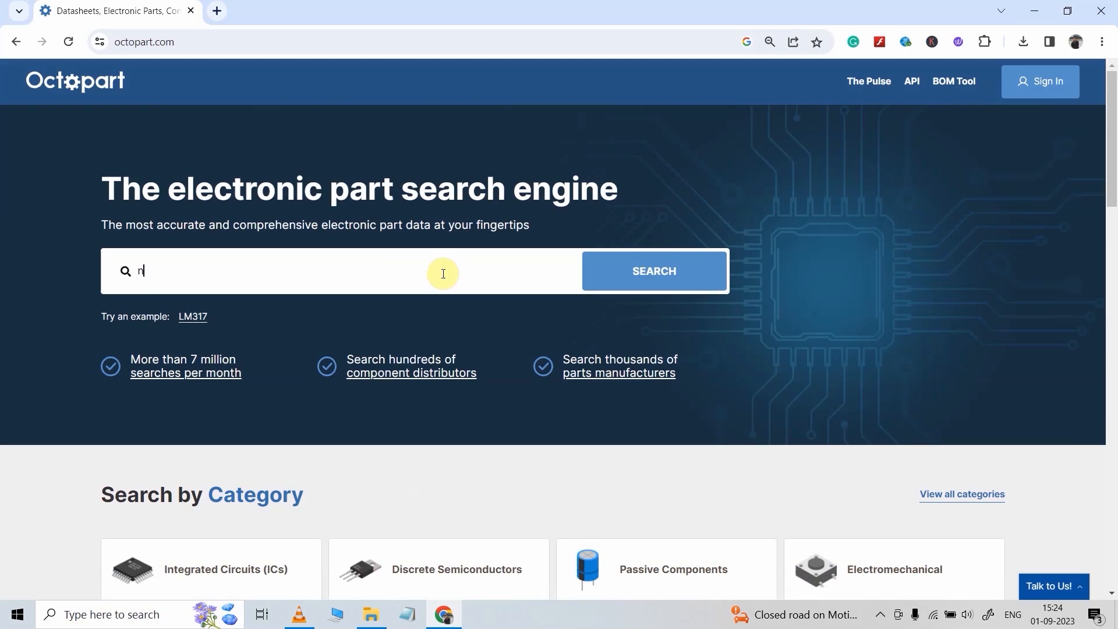
{"action": "left_click", "coordinate": [652, 272]}
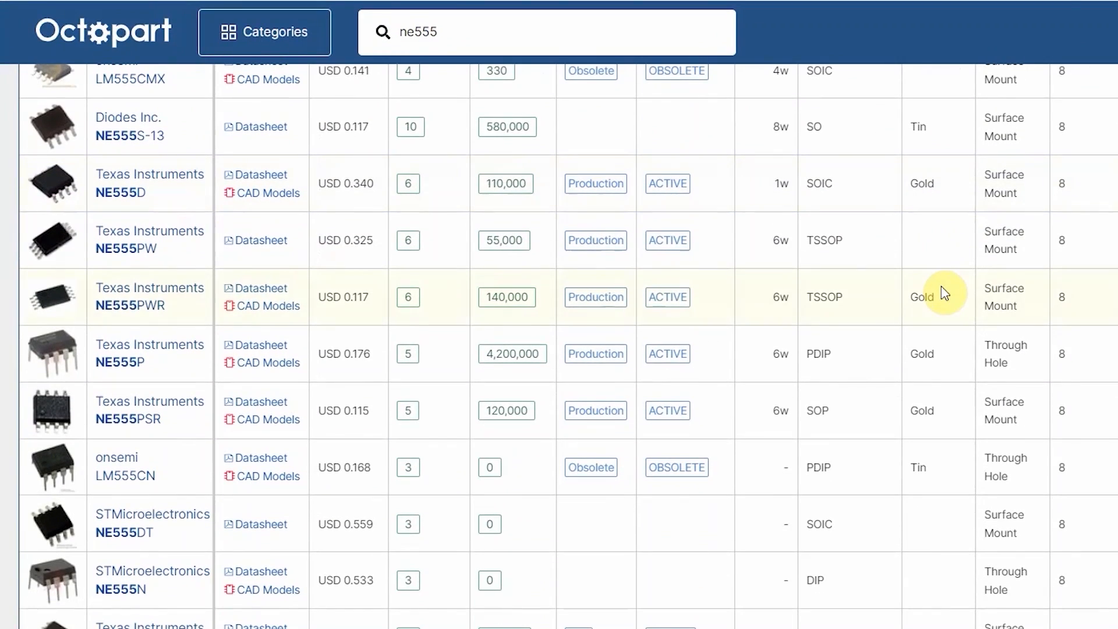
{"action": "mouse_move", "coordinate": [268, 295]}
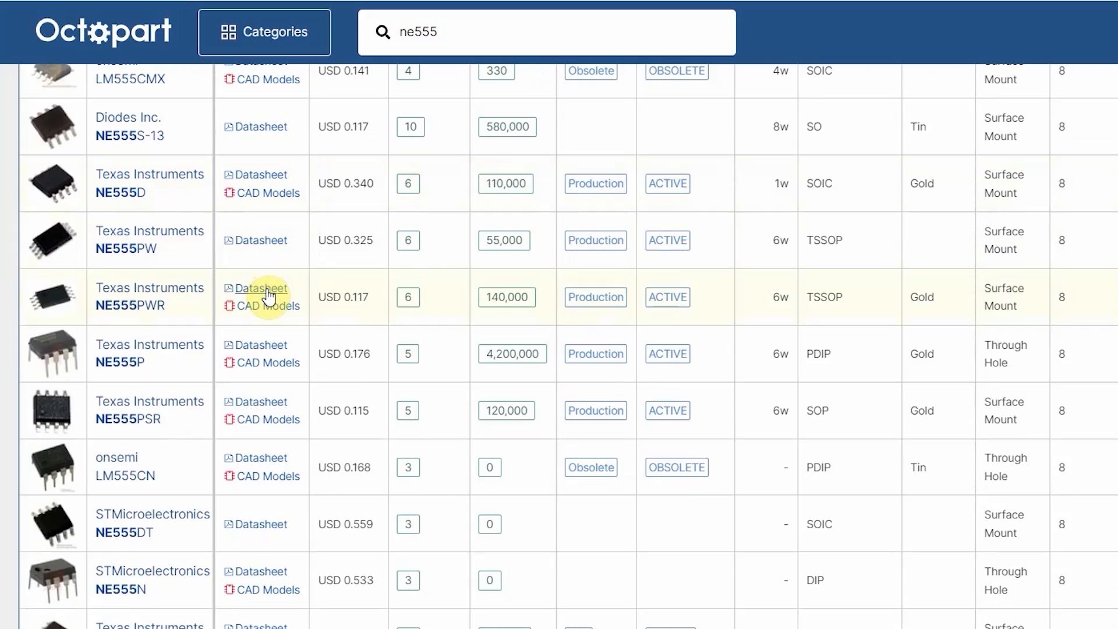
{"action": "left_click", "coordinate": [260, 289]}
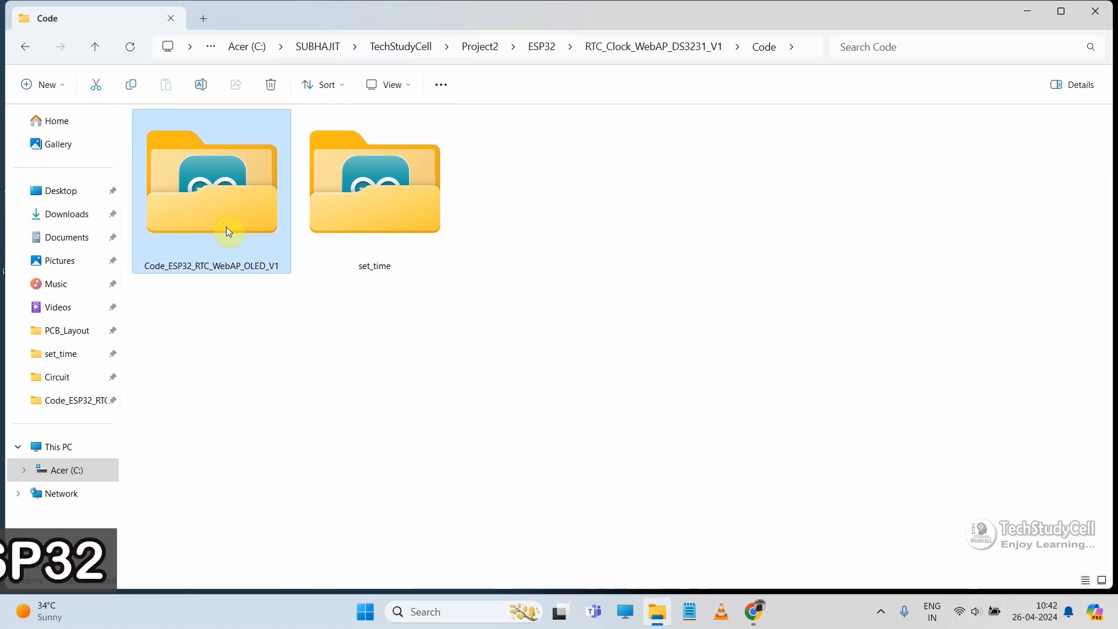
Open set_time.ino from the set_time folder into Arduino IDE.
{"action": "left_click", "coordinate": [212, 182]}
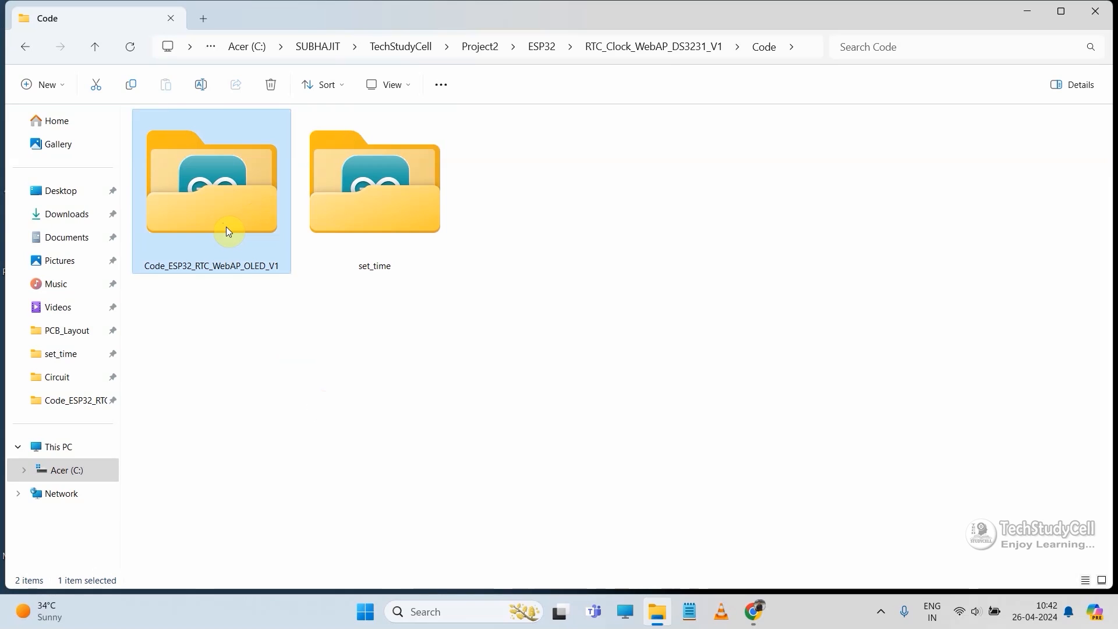
{"action": "left_click", "coordinate": [374, 182]}
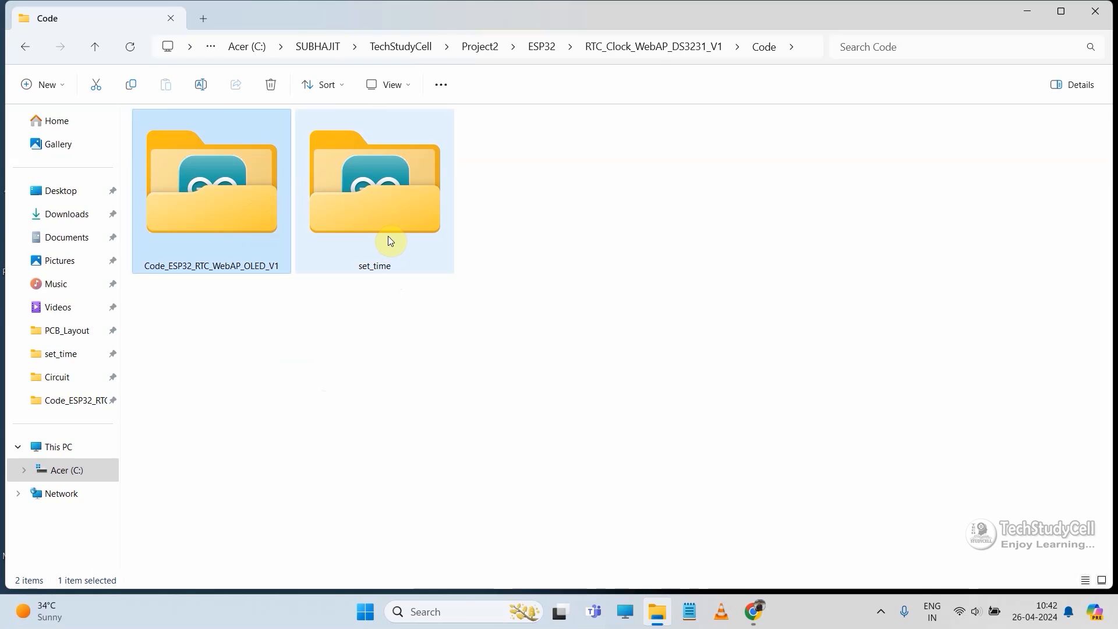
{"action": "double_click", "coordinate": [374, 181]}
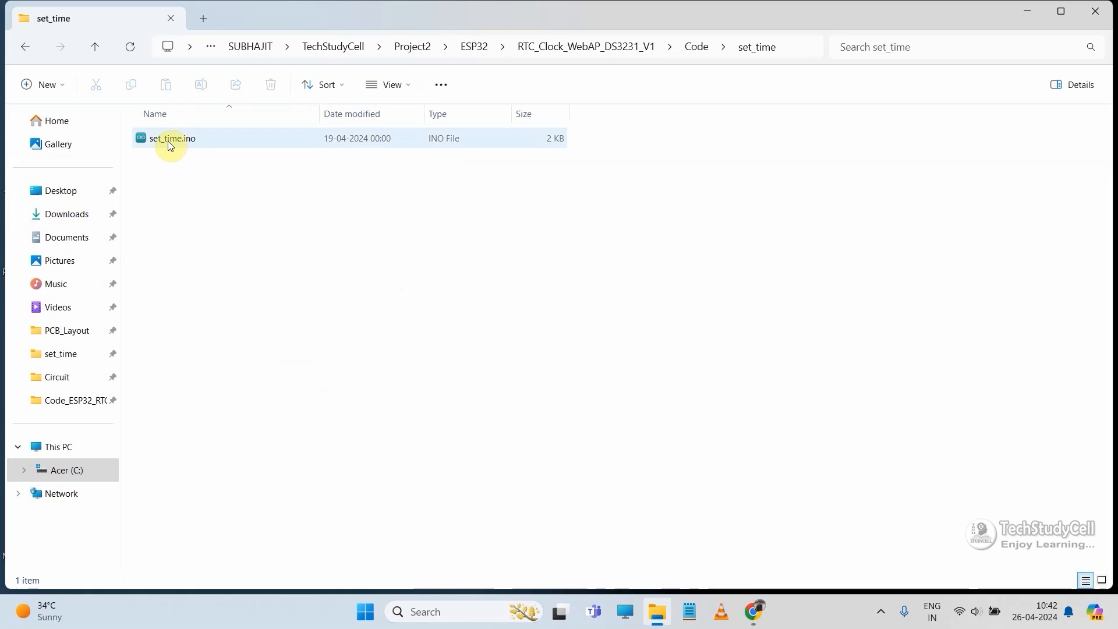
{"action": "left_click", "coordinate": [171, 137]}
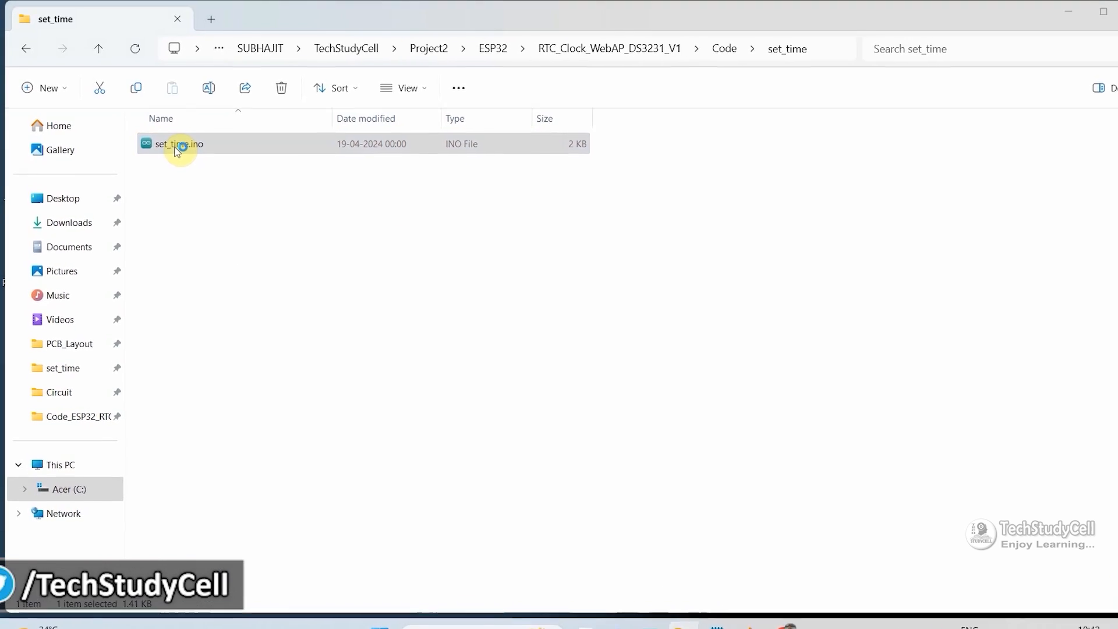
{"action": "double_click", "coordinate": [176, 143]}
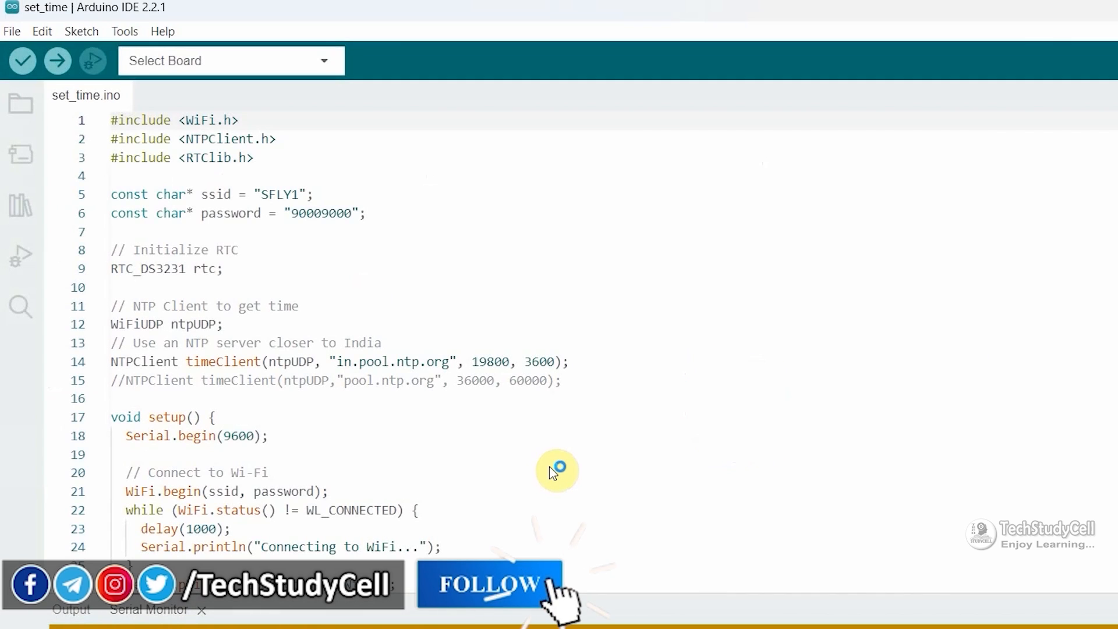
Review set_time.ino's Wi-Fi and in.pool.ntp.org settings, then switch to the NTP Pool site.
{"action": "left_click", "coordinate": [230, 60]}
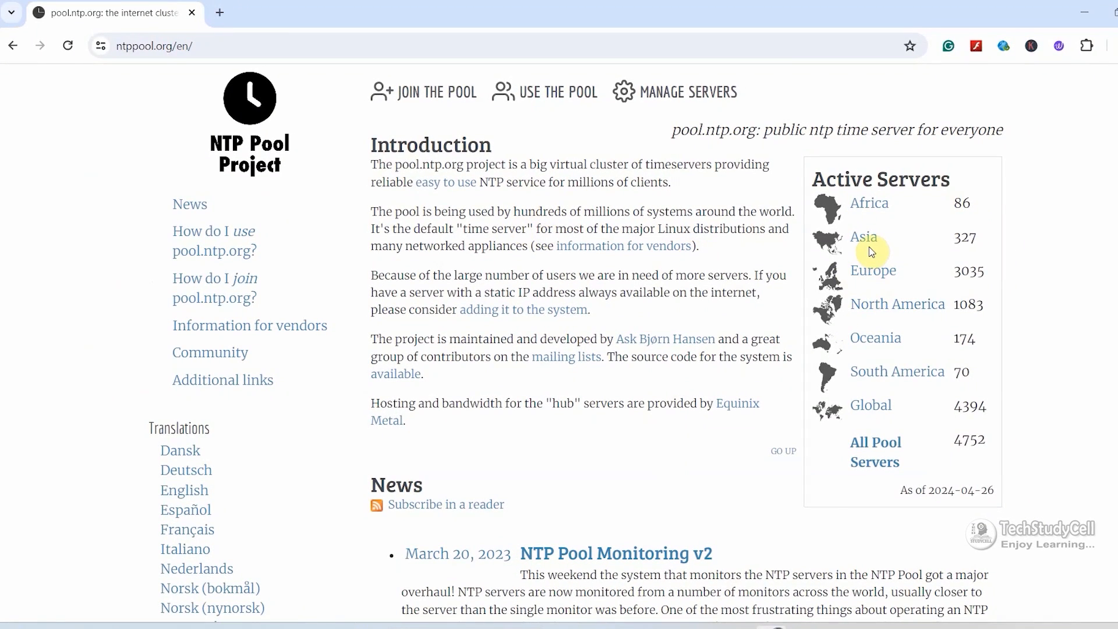
Locate the India zone in.pool.ntp.org within the Asia server list.
{"action": "left_click", "coordinate": [863, 237]}
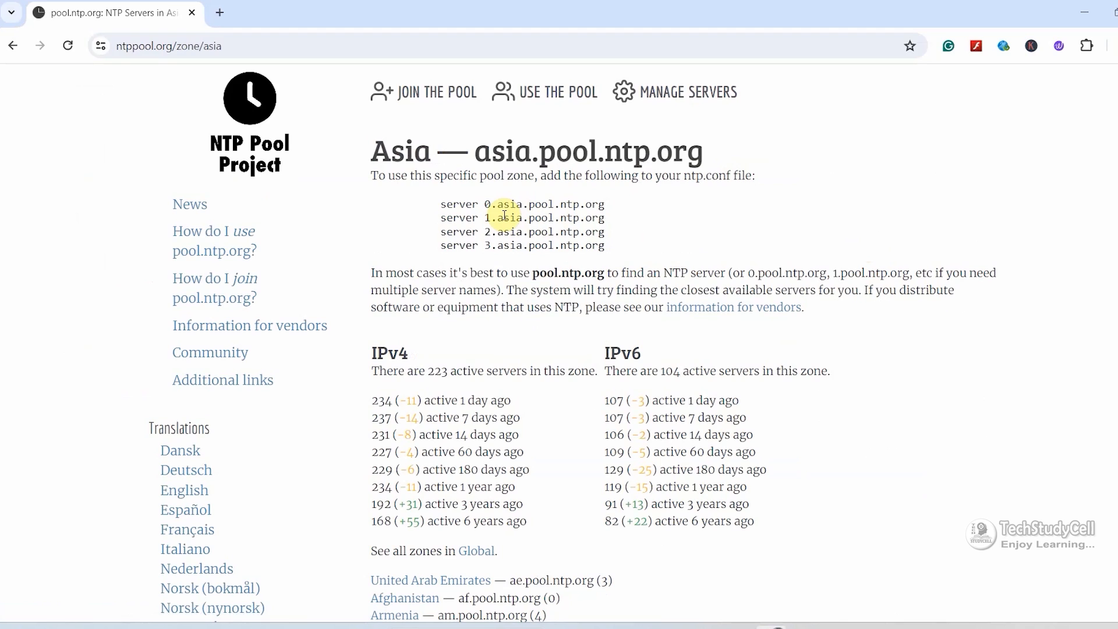
{"action": "scroll", "scroll_direction": "down", "scroll_amount": 3}
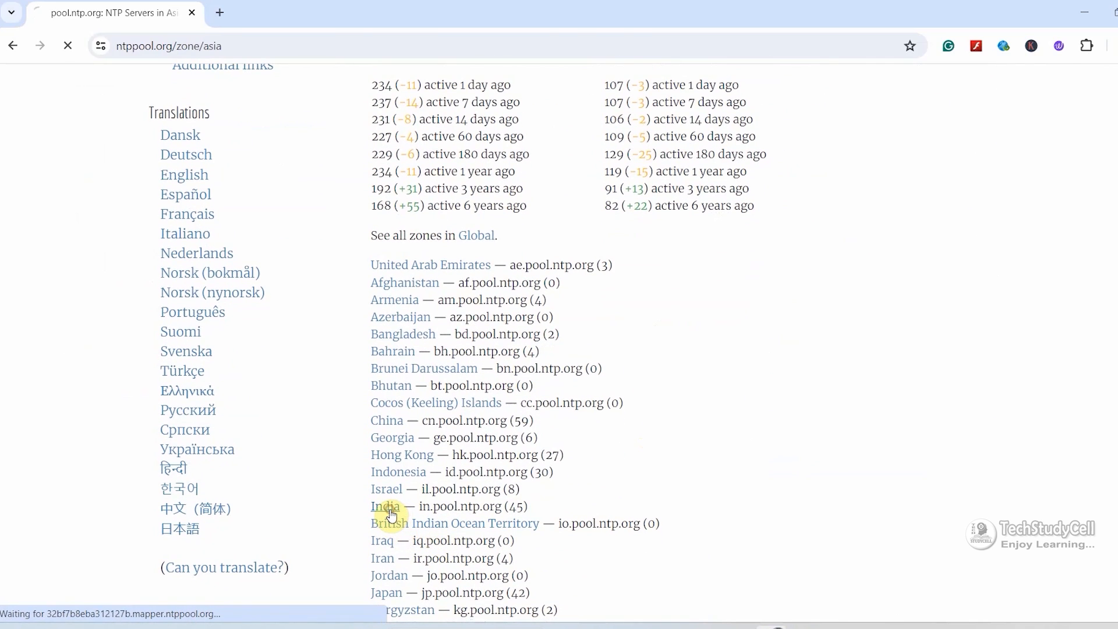
{"action": "left_click", "coordinate": [386, 507]}
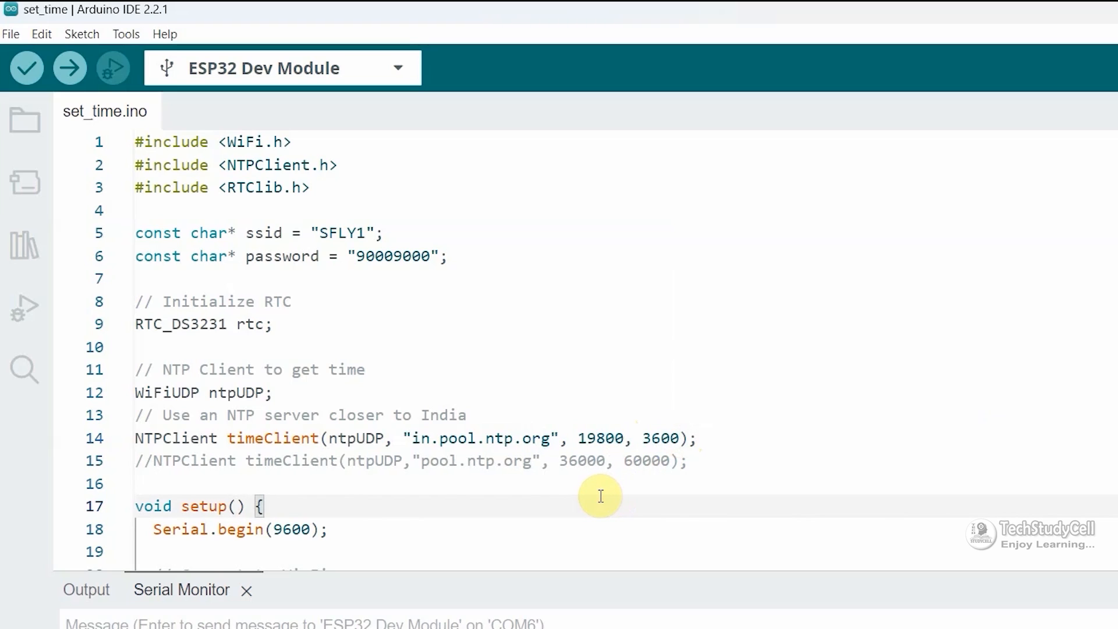
Upload set_time to the ESP32 and check the serial output reporting time set successfully.
{"action": "scroll", "scroll_direction": "down", "scroll_amount": 3}
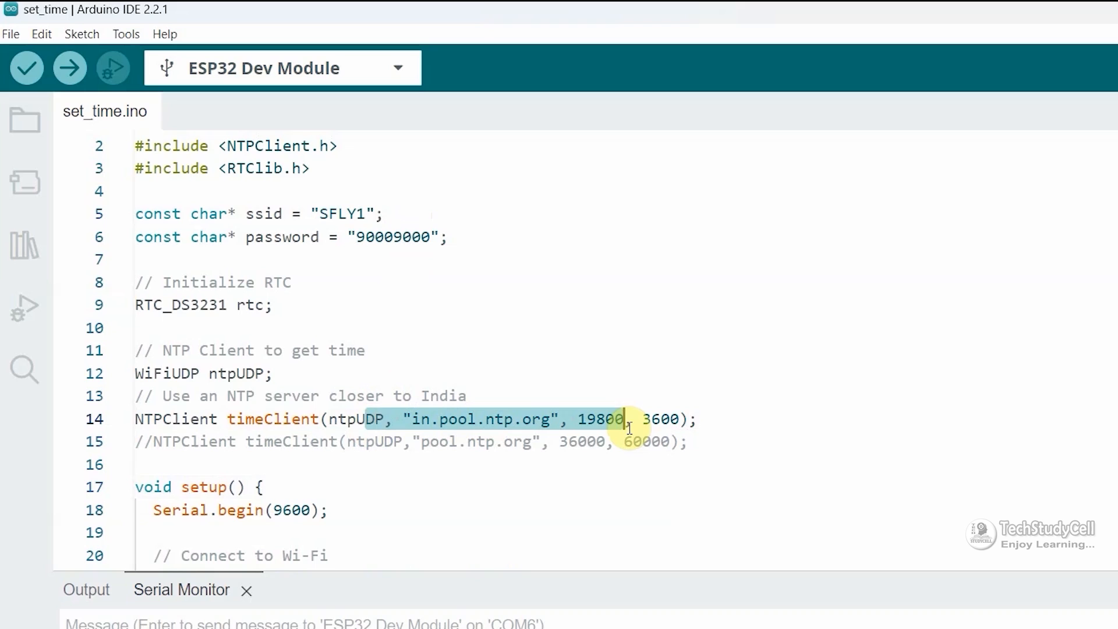
{"action": "scroll", "scroll_direction": "down", "scroll_amount": 3}
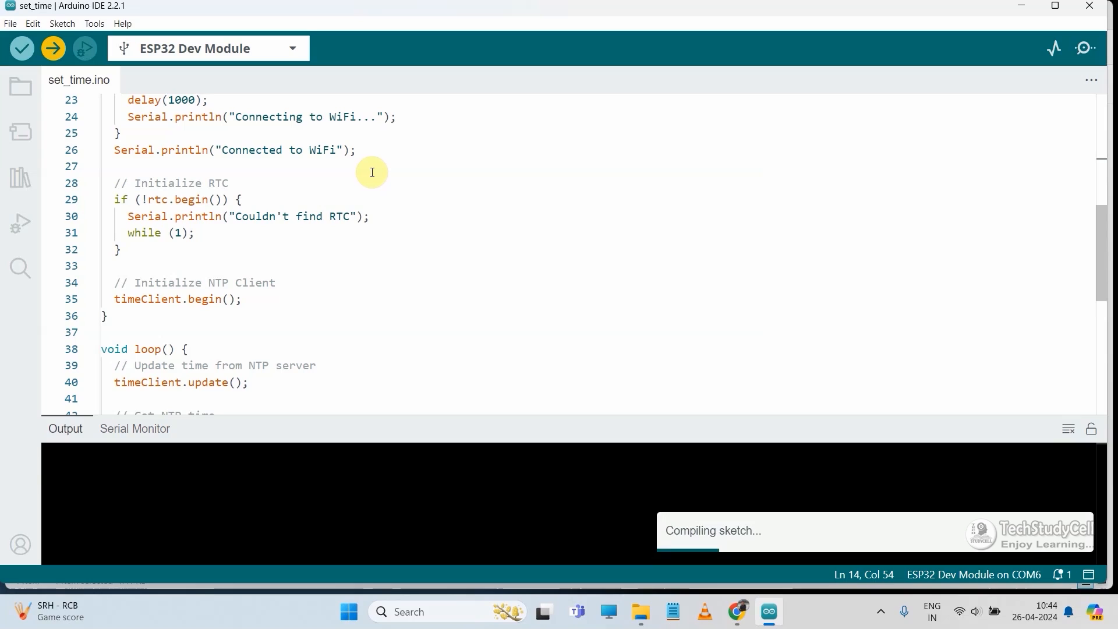
{"action": "left_click", "coordinate": [134, 428]}
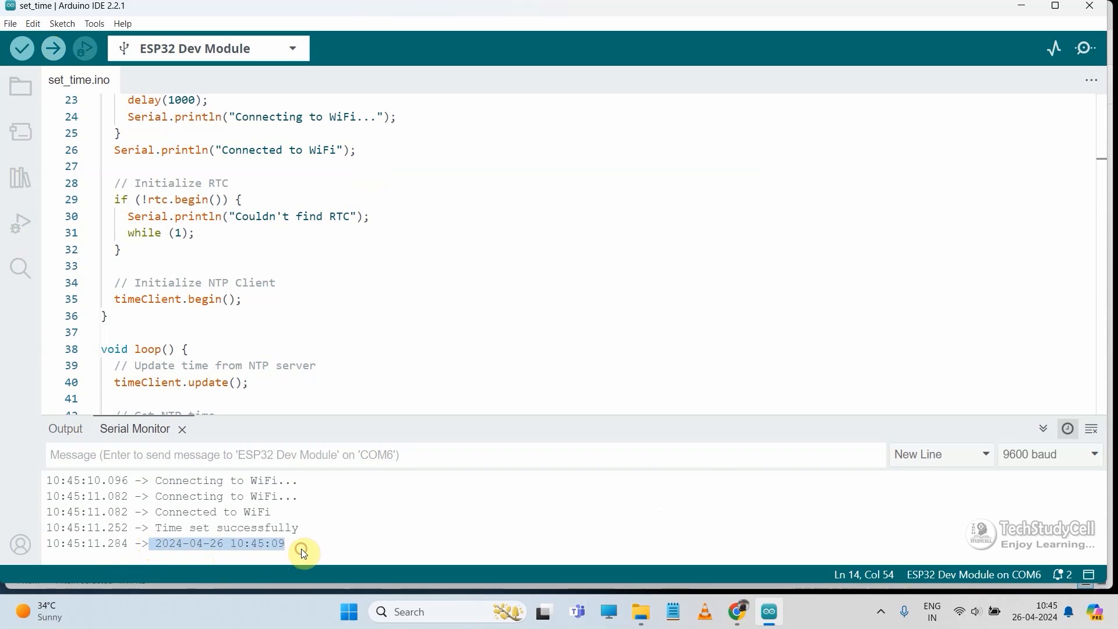
{"action": "mouse_move", "coordinate": [268, 552]}
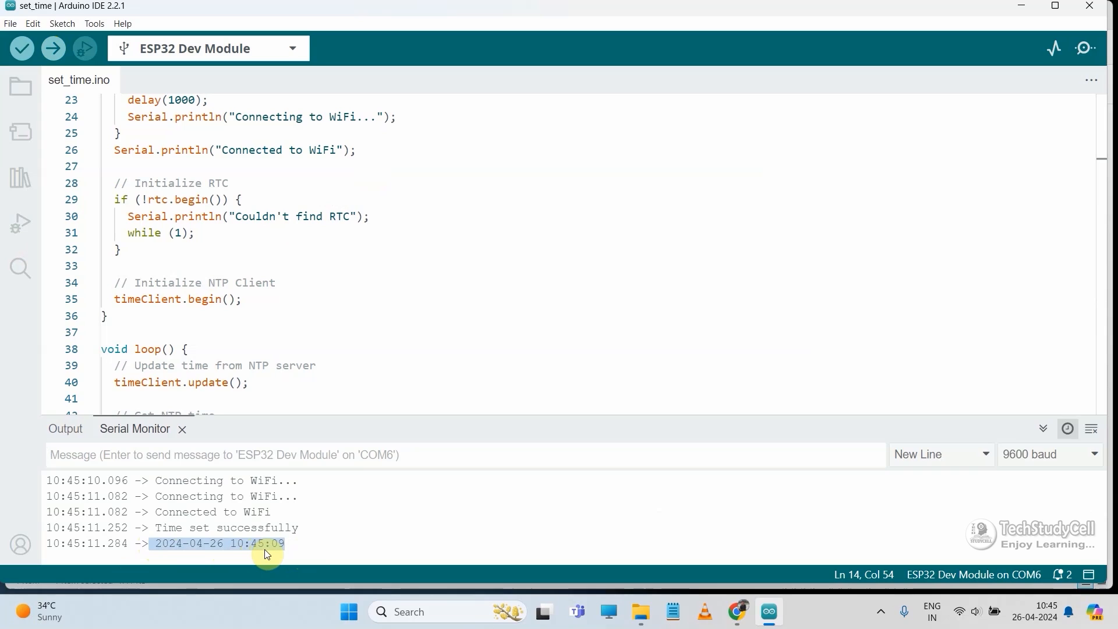
{"action": "mouse_move", "coordinate": [593, 429]}
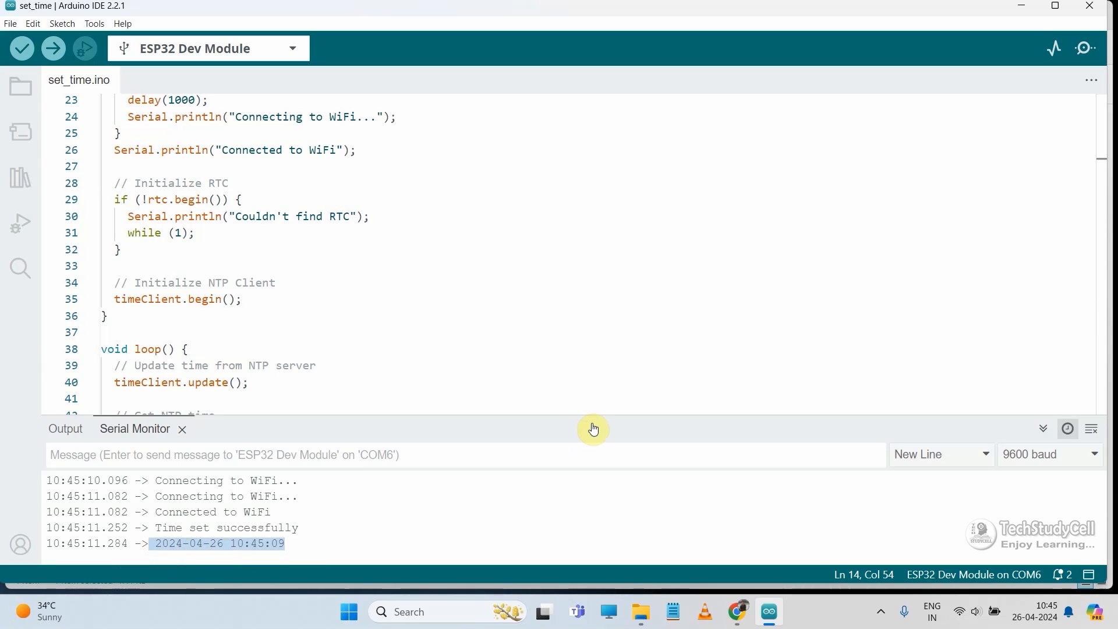
Open Code_ESP32_RTC_WebAP_OLED_V1.ino from its project folder into Arduino IDE.
{"action": "left_click", "coordinate": [655, 611]}
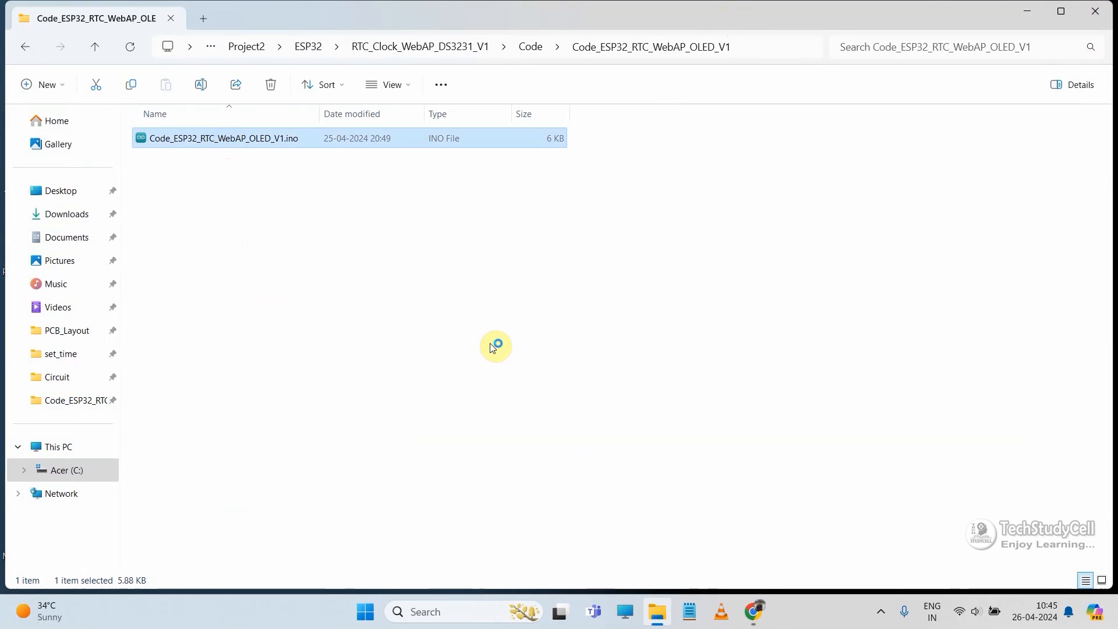
{"action": "double_click", "coordinate": [222, 138]}
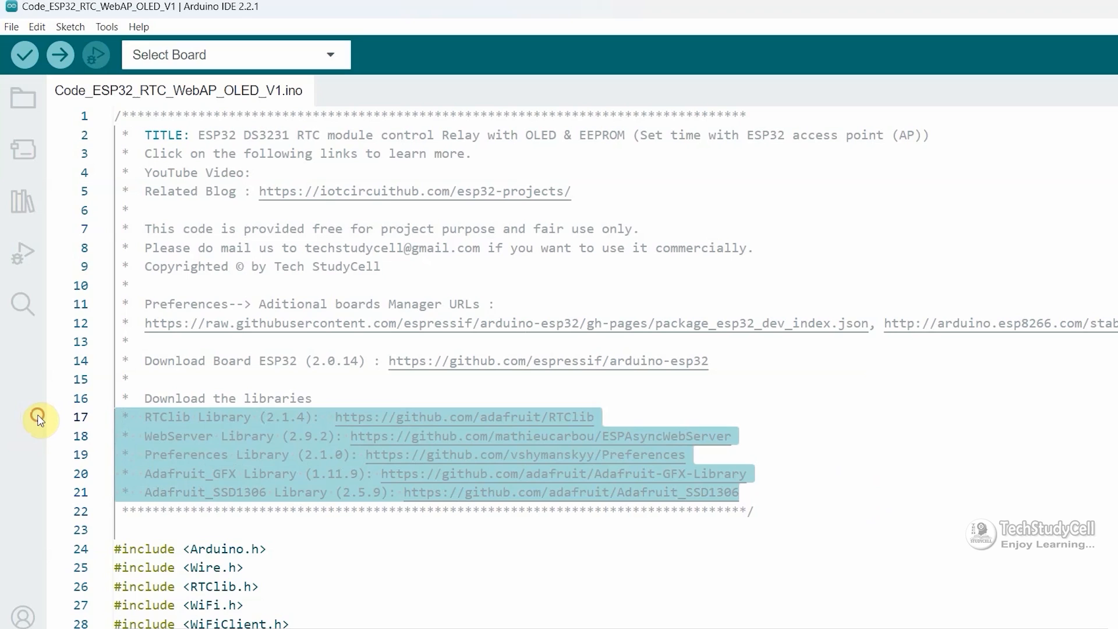
{"action": "mouse_move", "coordinate": [364, 476]}
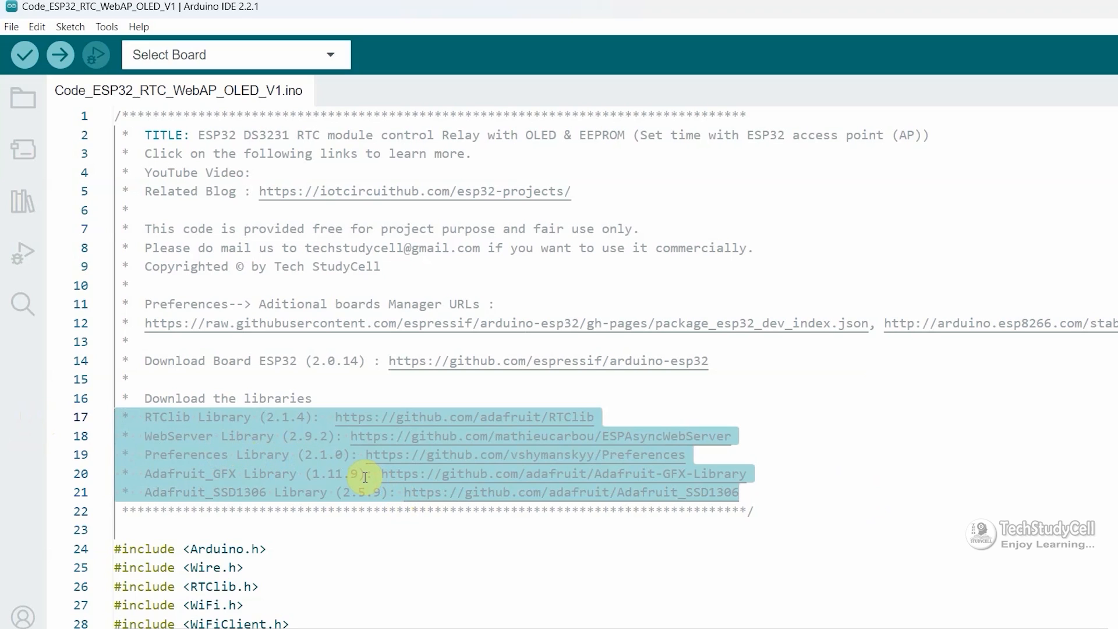
{"action": "scroll", "scroll_direction": "down", "scroll_amount": 3}
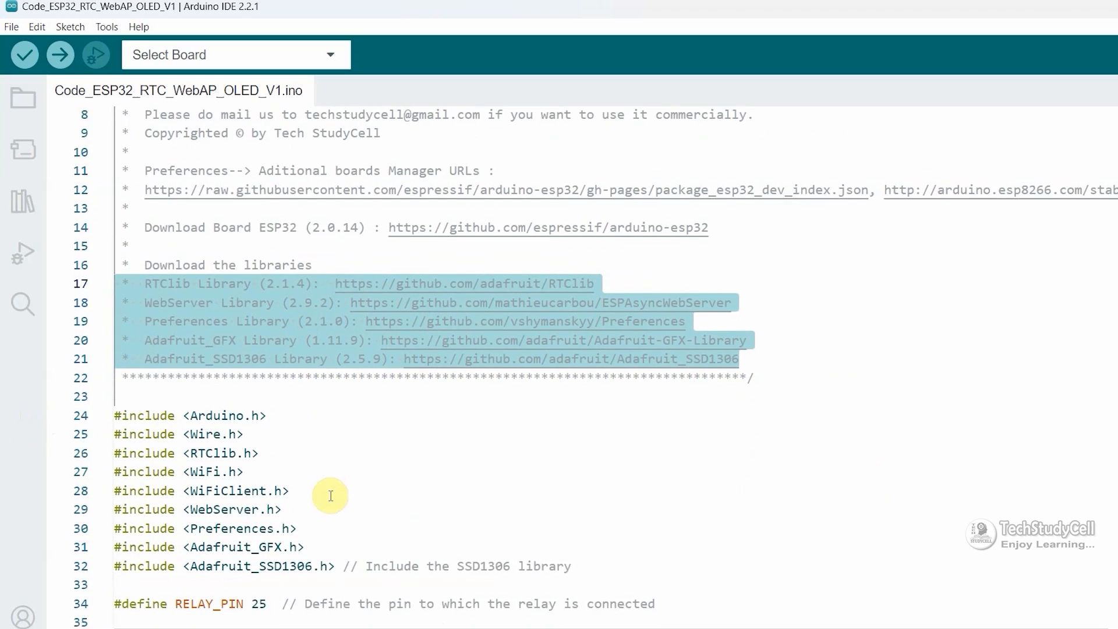
{"action": "scroll", "scroll_direction": "down", "scroll_amount": 3}
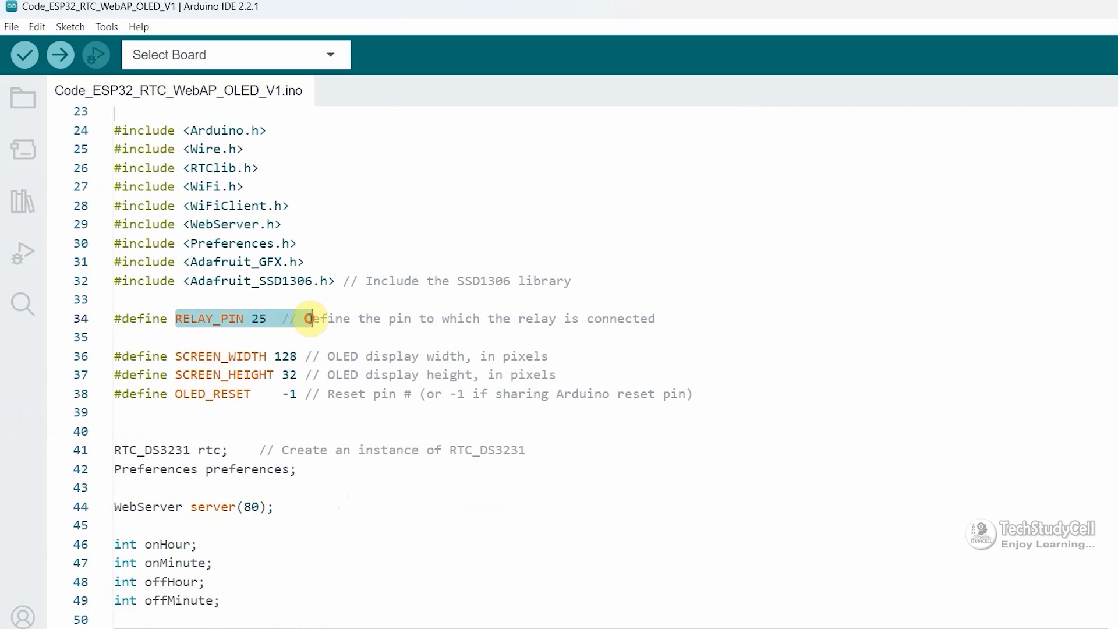
{"action": "scroll", "scroll_direction": "down", "scroll_amount": 3}
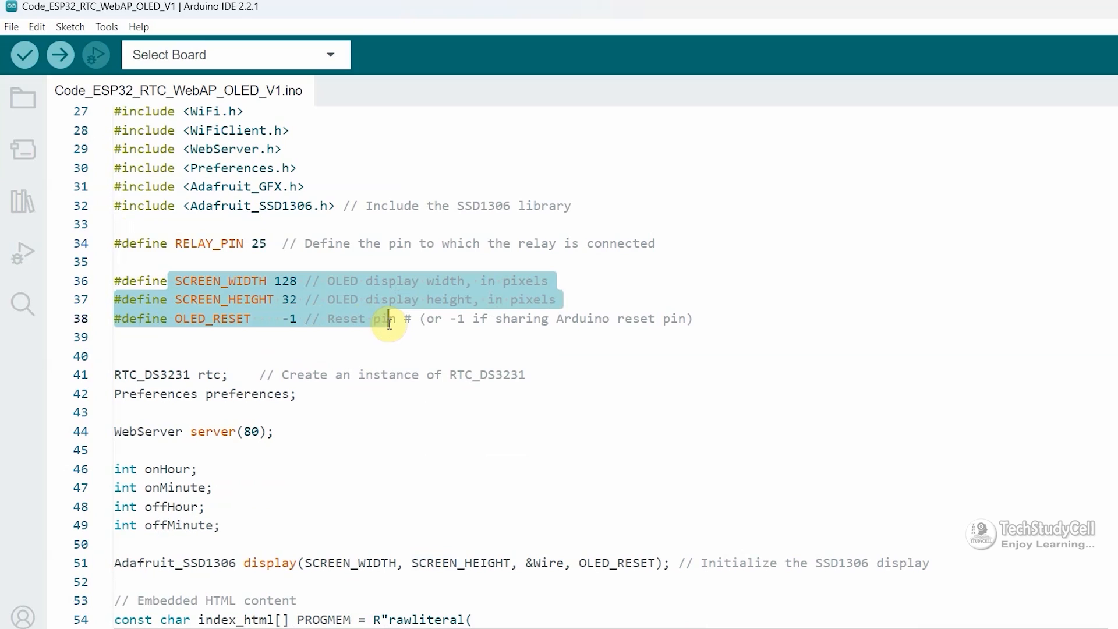
{"action": "left_click", "coordinate": [273, 281]}
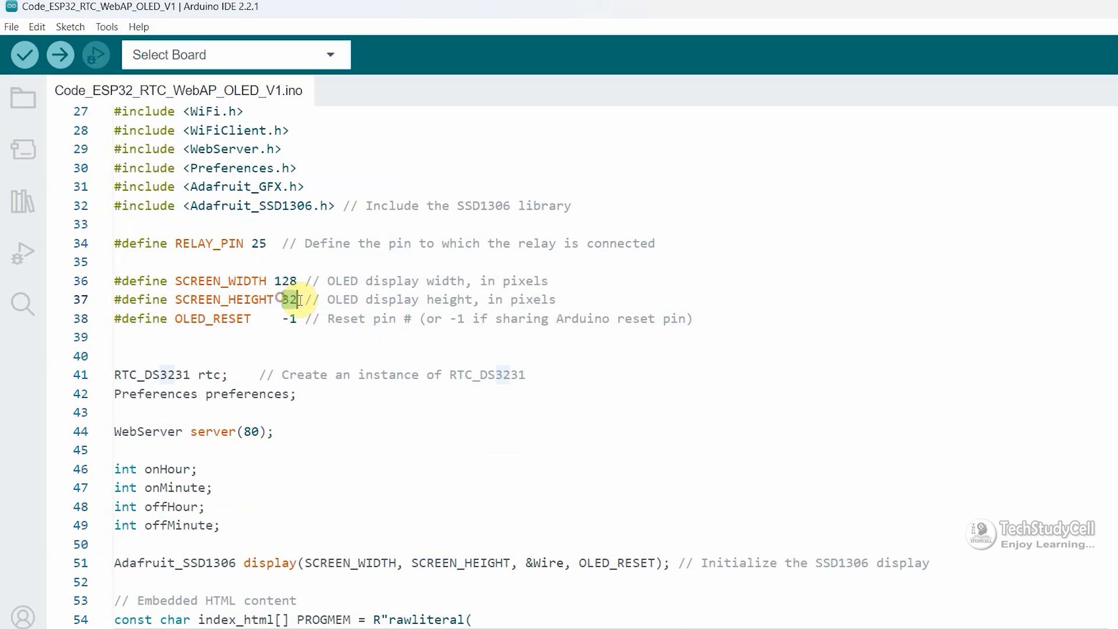
{"action": "scroll", "scroll_direction": "down", "scroll_amount": 3}
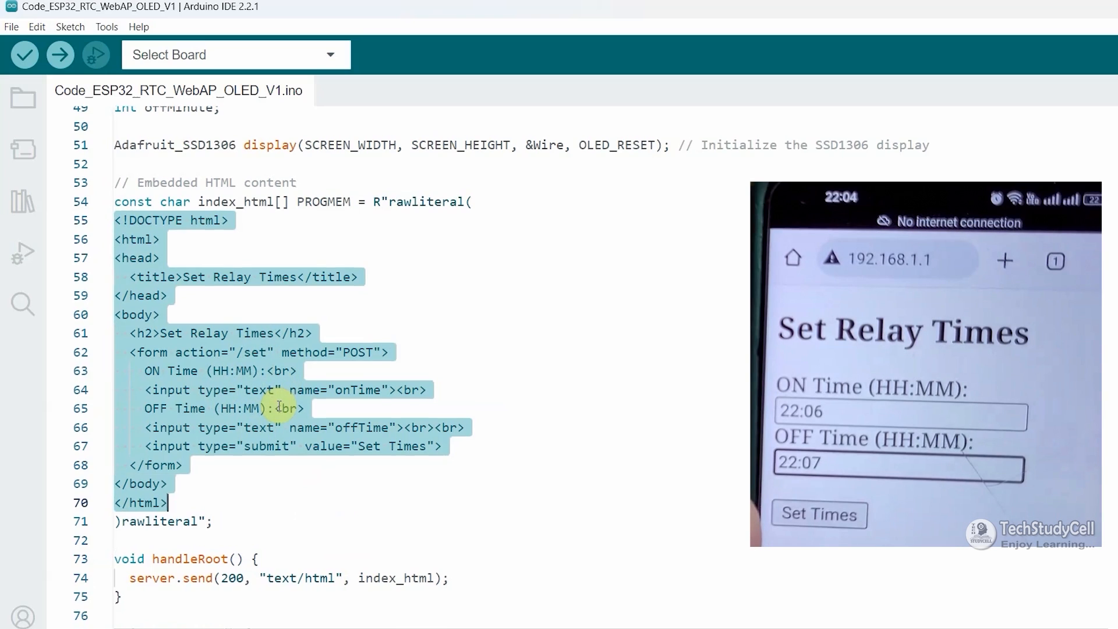
{"action": "scroll", "scroll_direction": "down", "scroll_amount": 3}
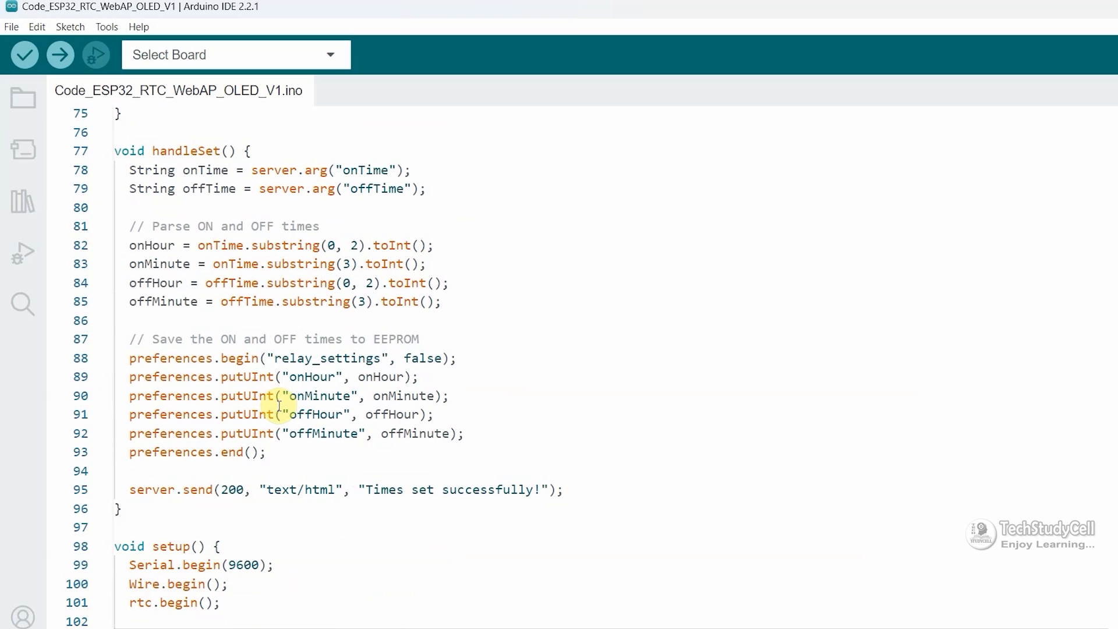
{"action": "left_click", "coordinate": [128, 357]}
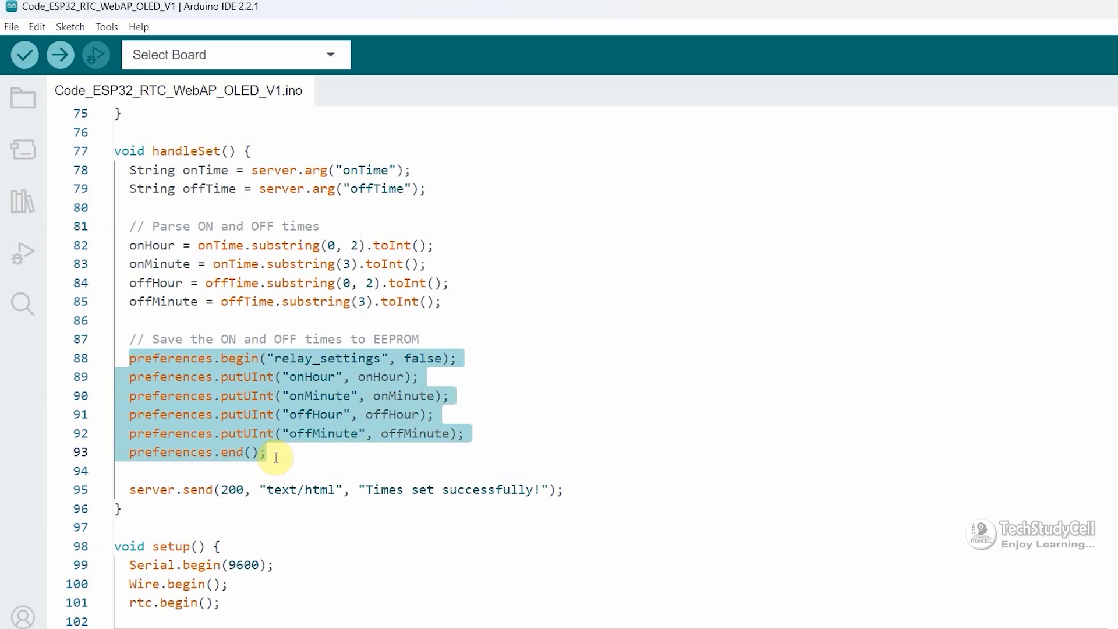
{"action": "scroll", "scroll_direction": "down", "scroll_amount": 3}
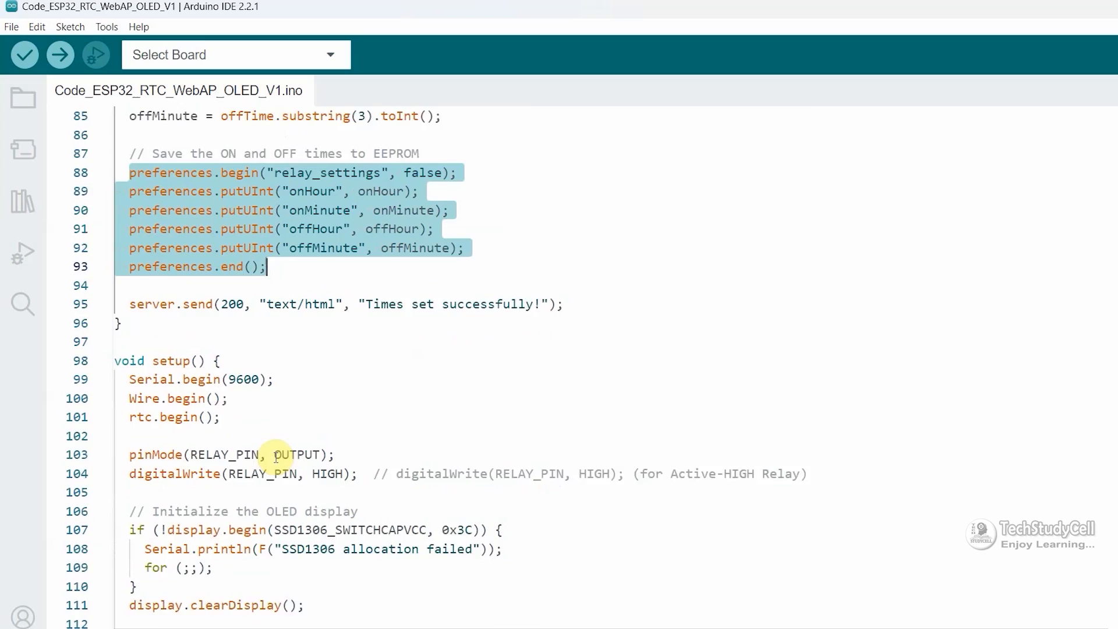
{"action": "scroll", "scroll_direction": "down", "scroll_amount": 3}
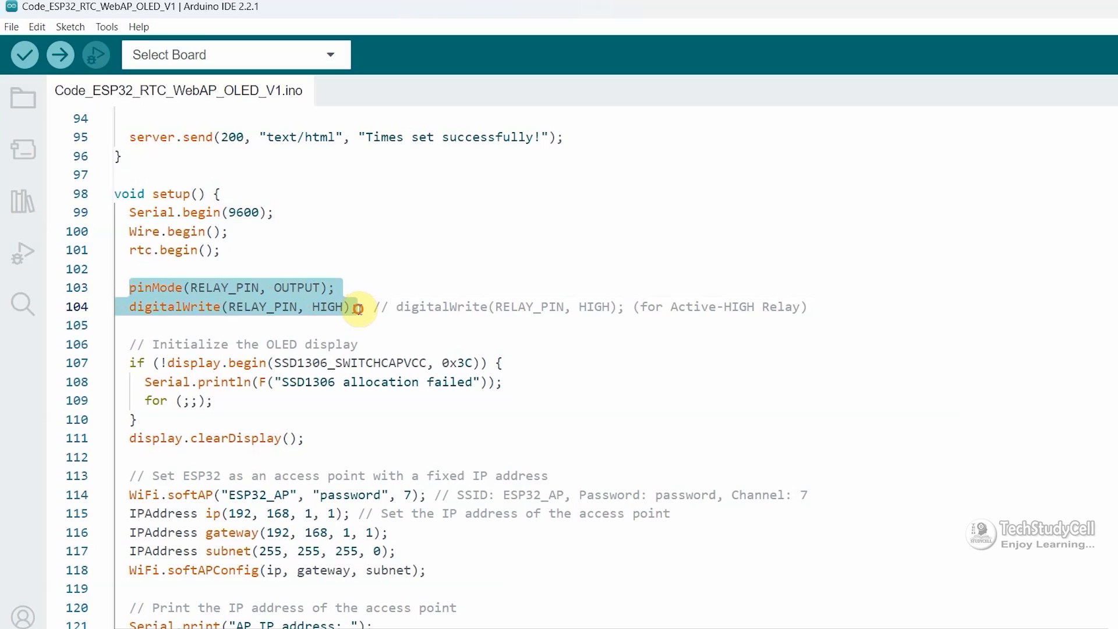
{"action": "double_click", "coordinate": [328, 306]}
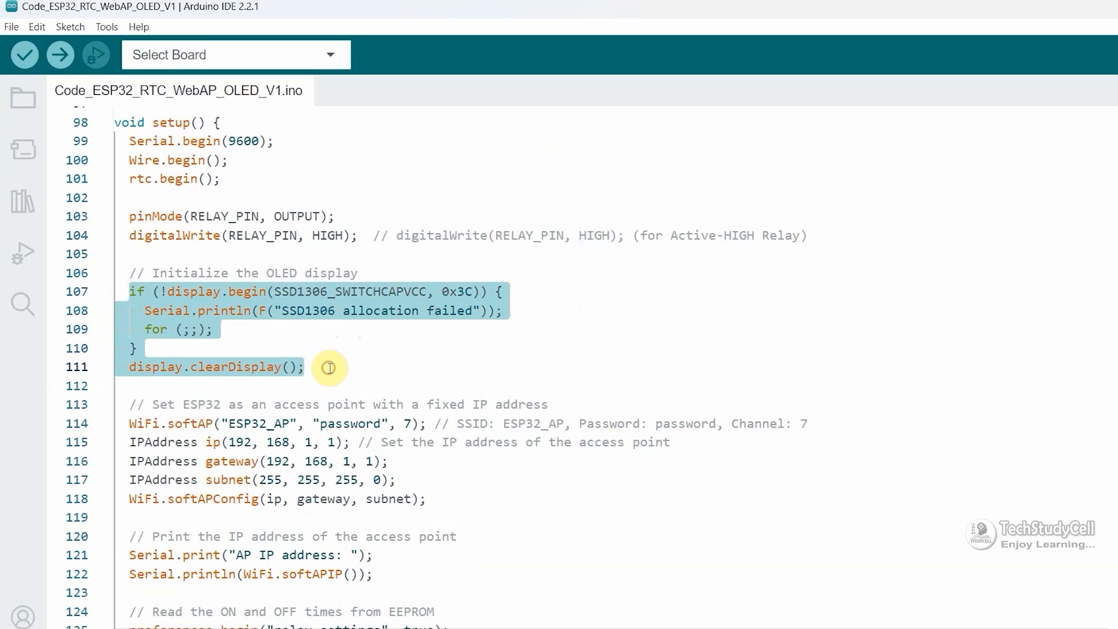
{"action": "scroll", "scroll_direction": "down", "scroll_amount": 3}
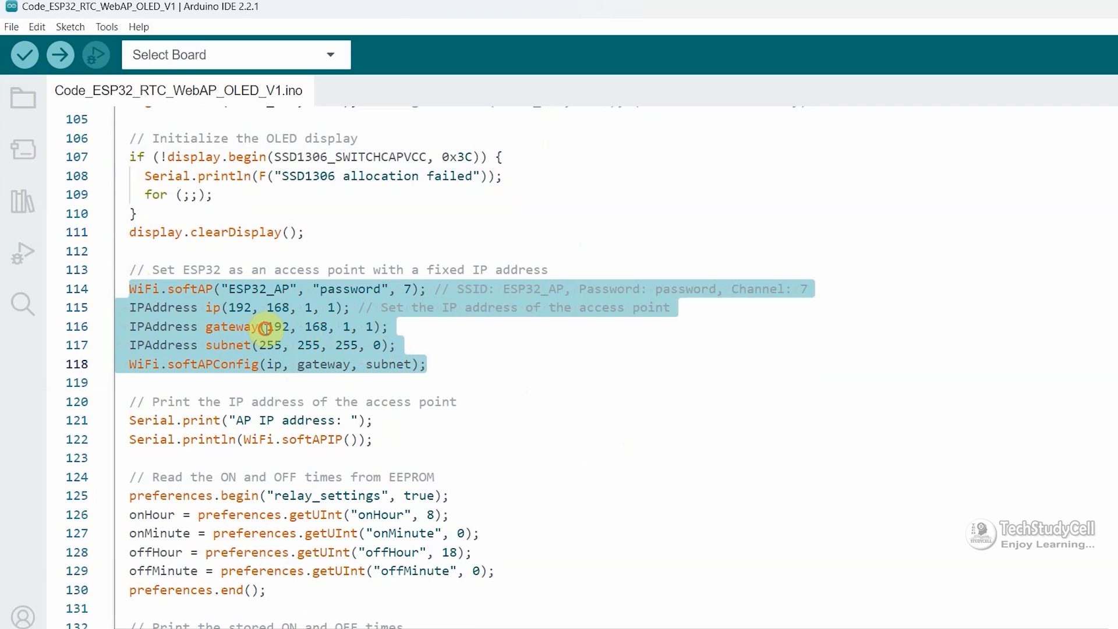
{"action": "left_click", "coordinate": [368, 326]}
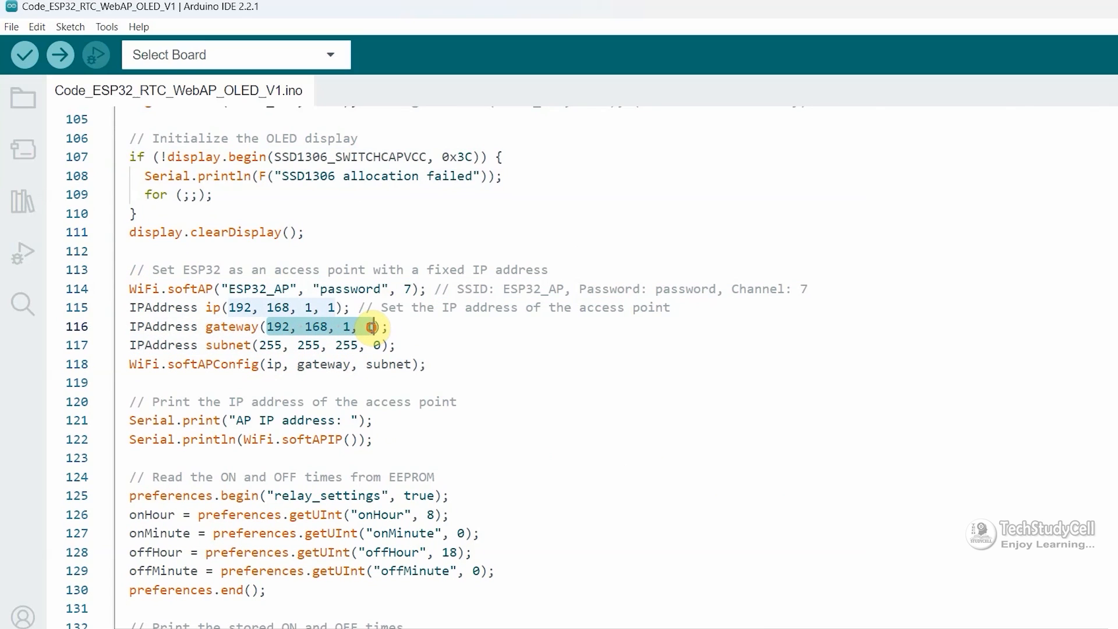
{"action": "scroll", "scroll_direction": "down", "scroll_amount": 3}
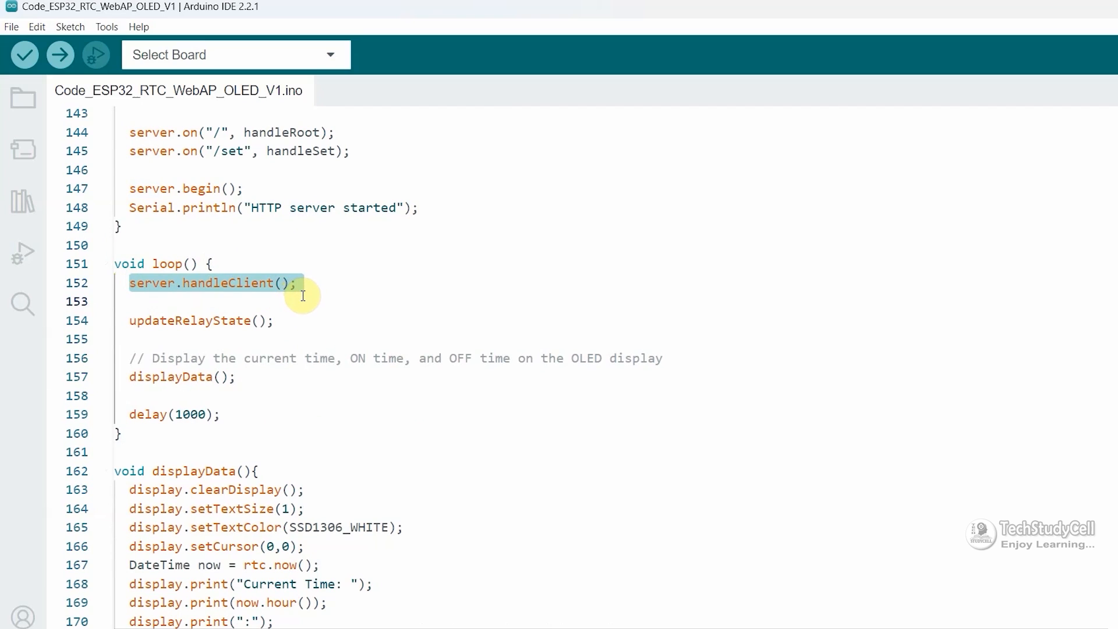
{"action": "scroll", "scroll_direction": "up", "scroll_amount": 3}
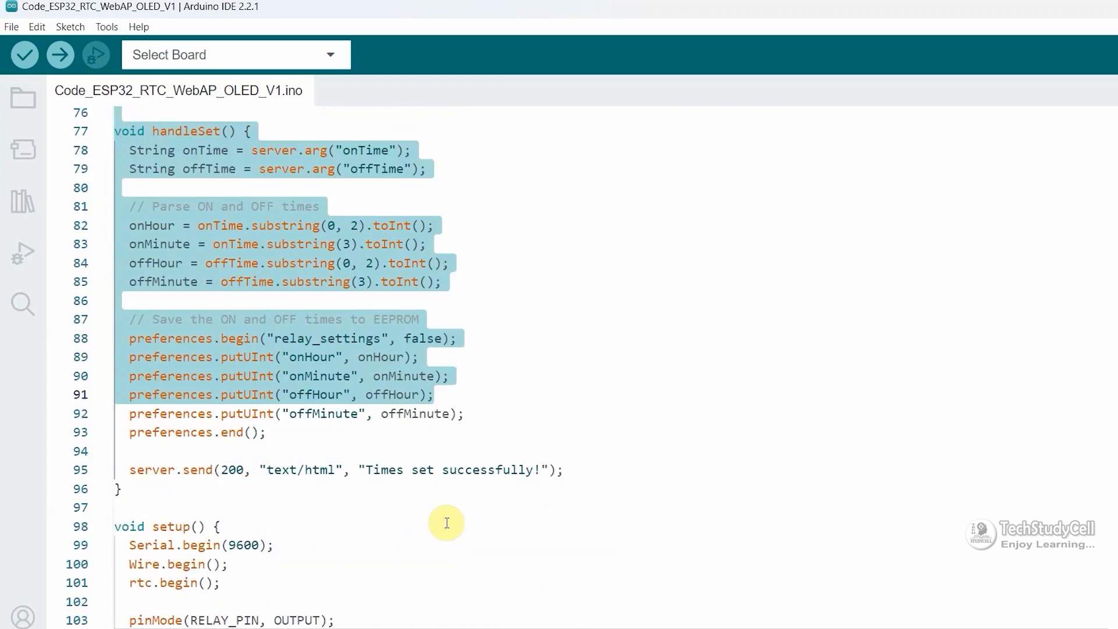
{"action": "scroll", "scroll_direction": "down", "scroll_amount": 3}
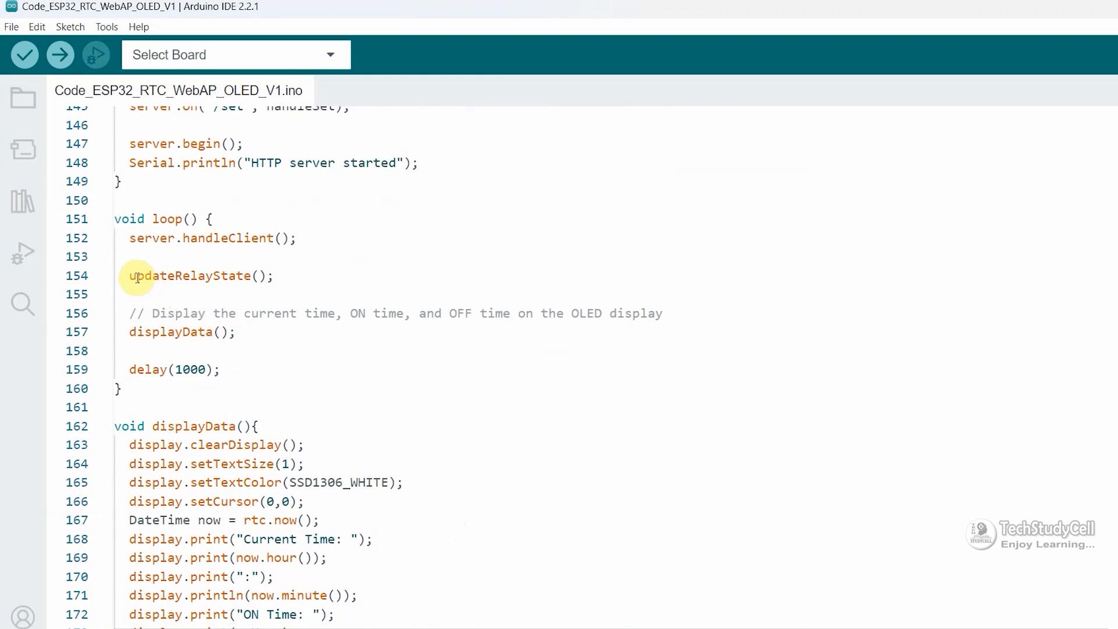
{"action": "scroll", "scroll_direction": "down", "scroll_amount": 3}
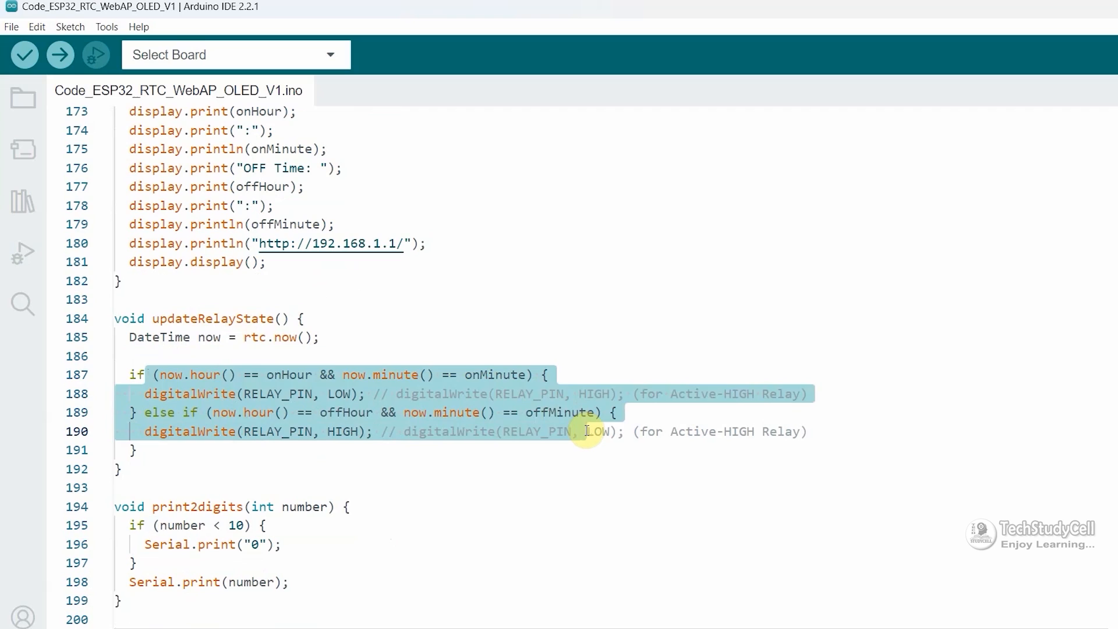
{"action": "left_click", "coordinate": [144, 394]}
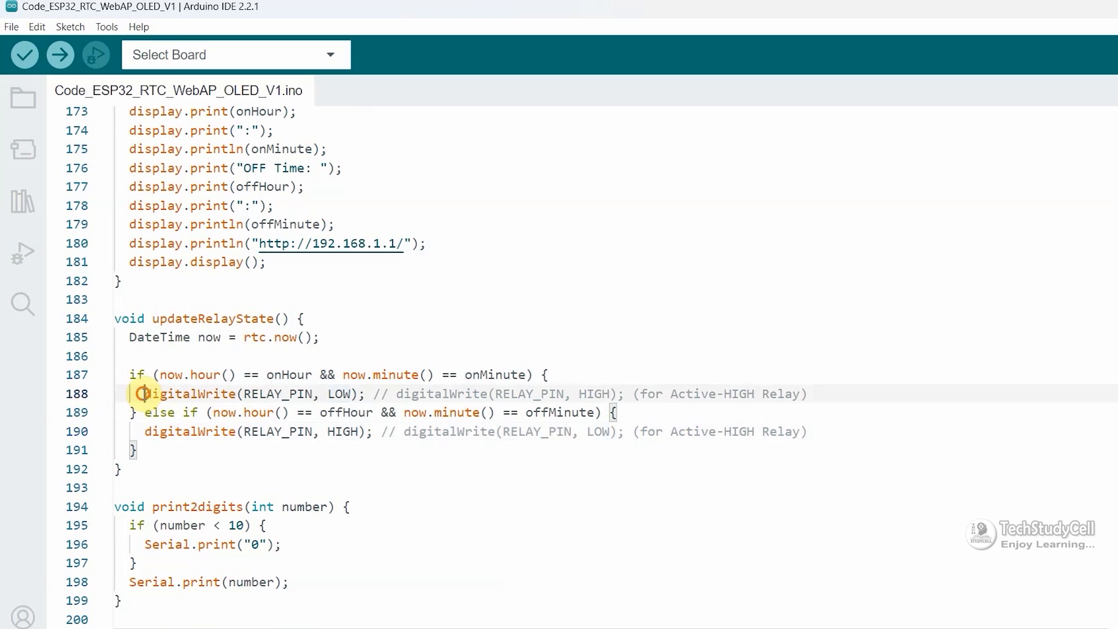
{"action": "double_click", "coordinate": [341, 393]}
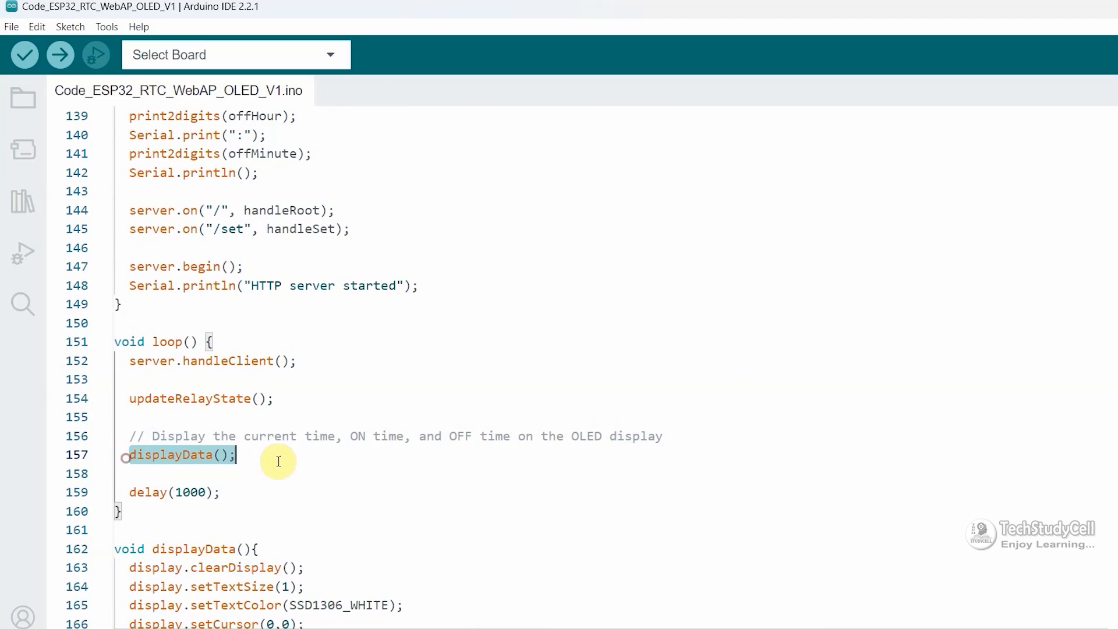
{"action": "scroll", "scroll_direction": "down", "scroll_amount": 3}
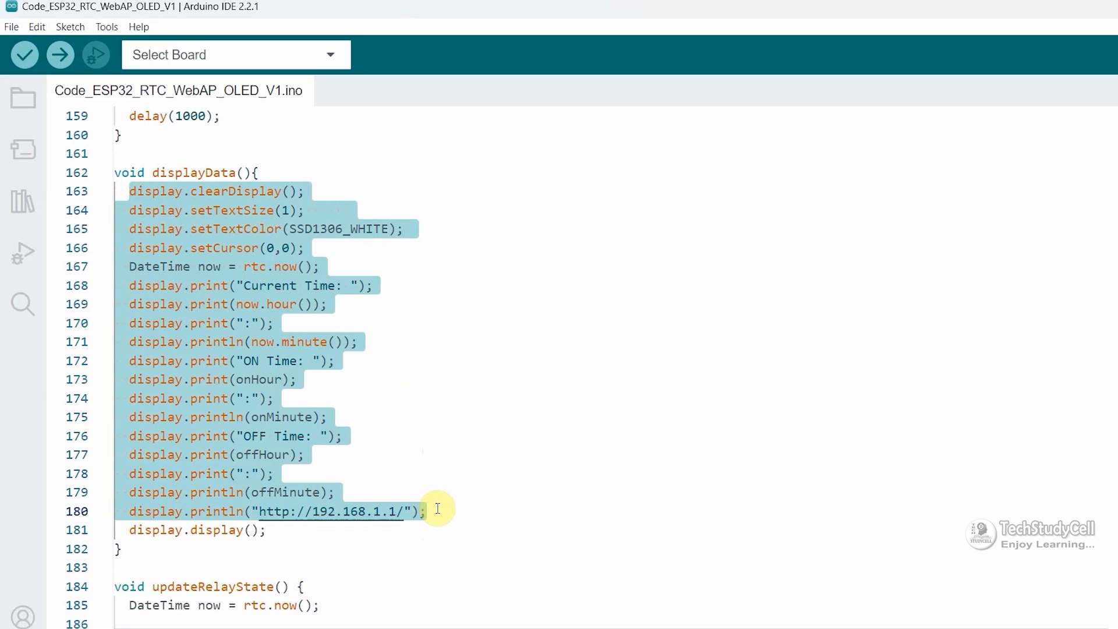
{"action": "left_click", "coordinate": [207, 510]}
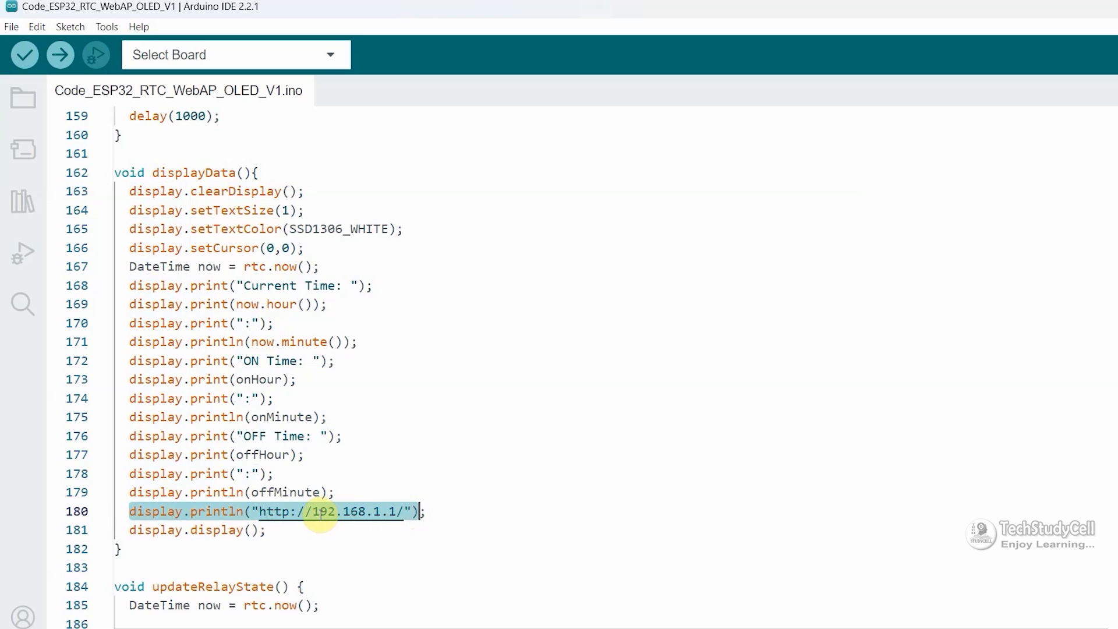
{"action": "mouse_move", "coordinate": [504, 472]}
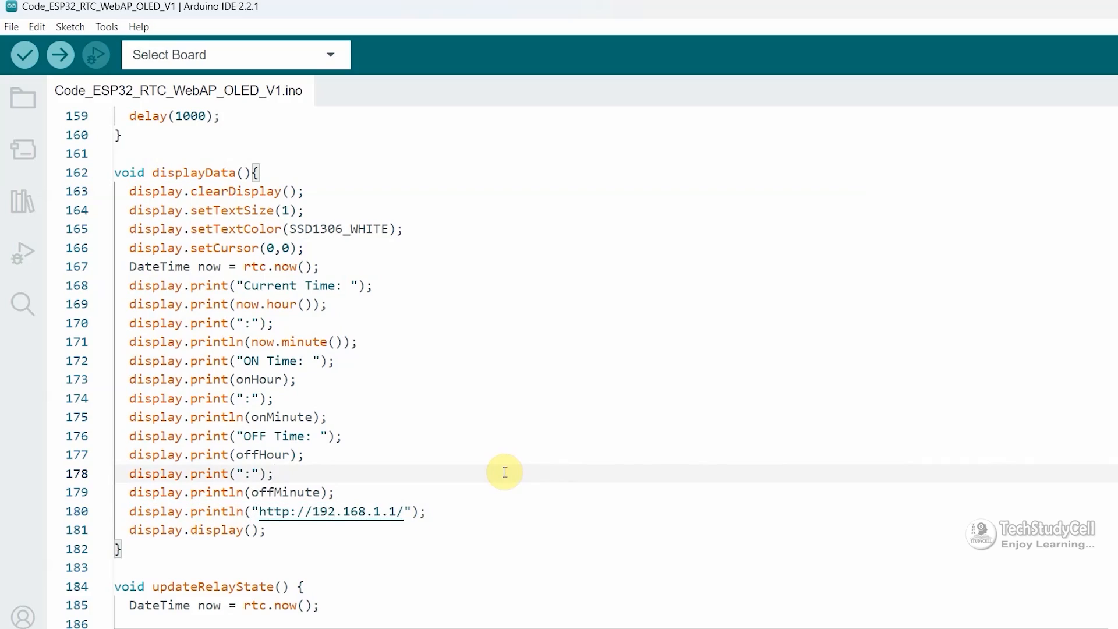
{"action": "scroll", "scroll_direction": "up", "scroll_amount": 3}
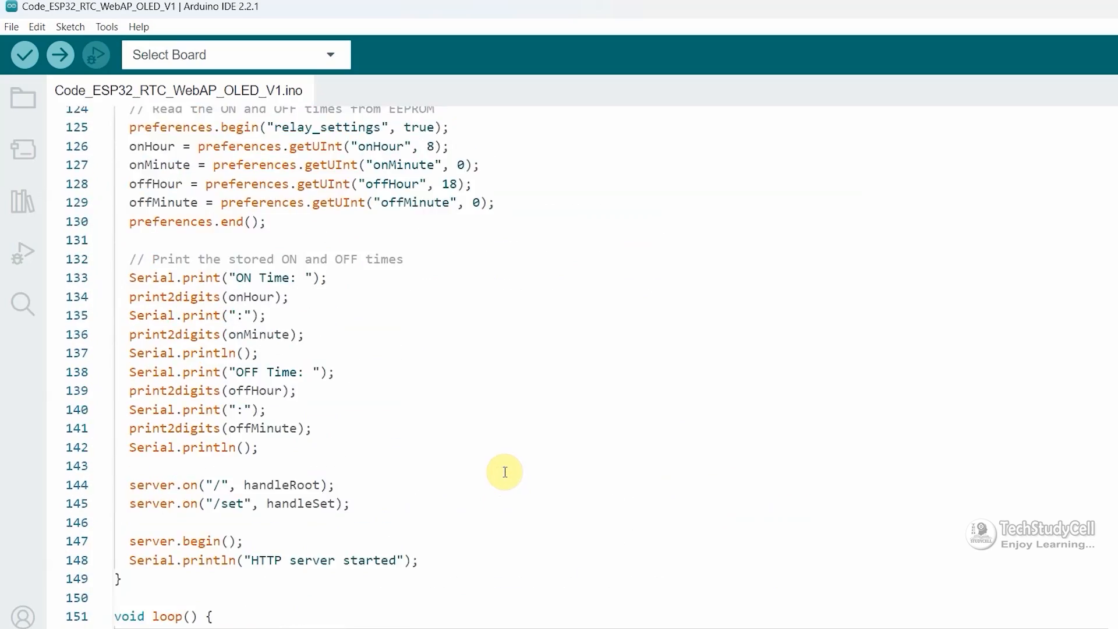
{"action": "scroll", "scroll_direction": "up", "scroll_amount": 3}
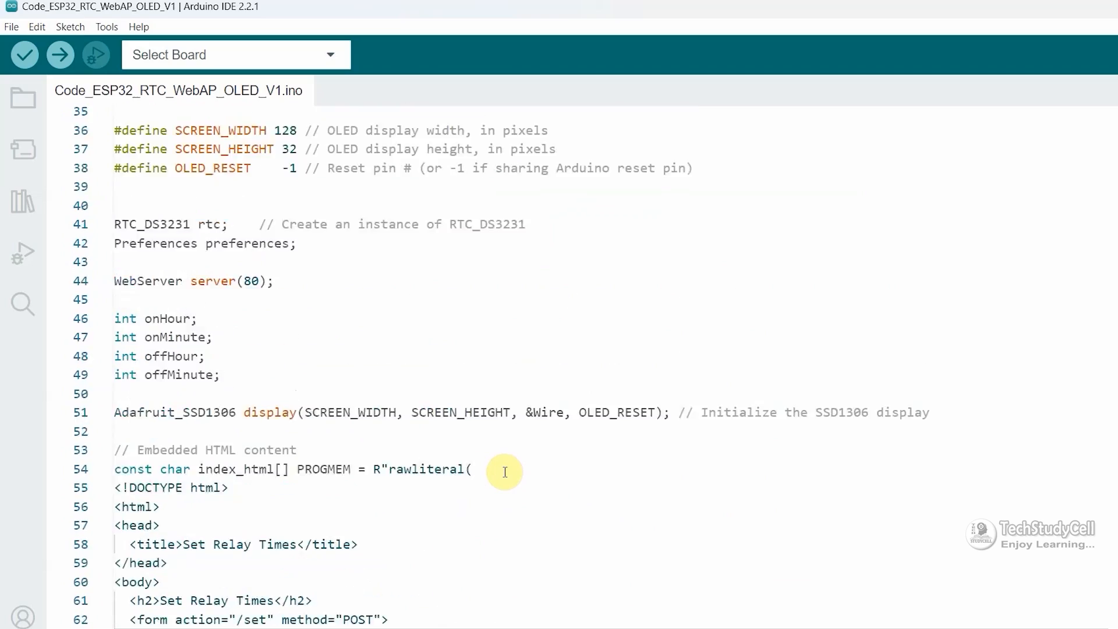
{"action": "scroll", "scroll_direction": "up", "scroll_amount": 3}
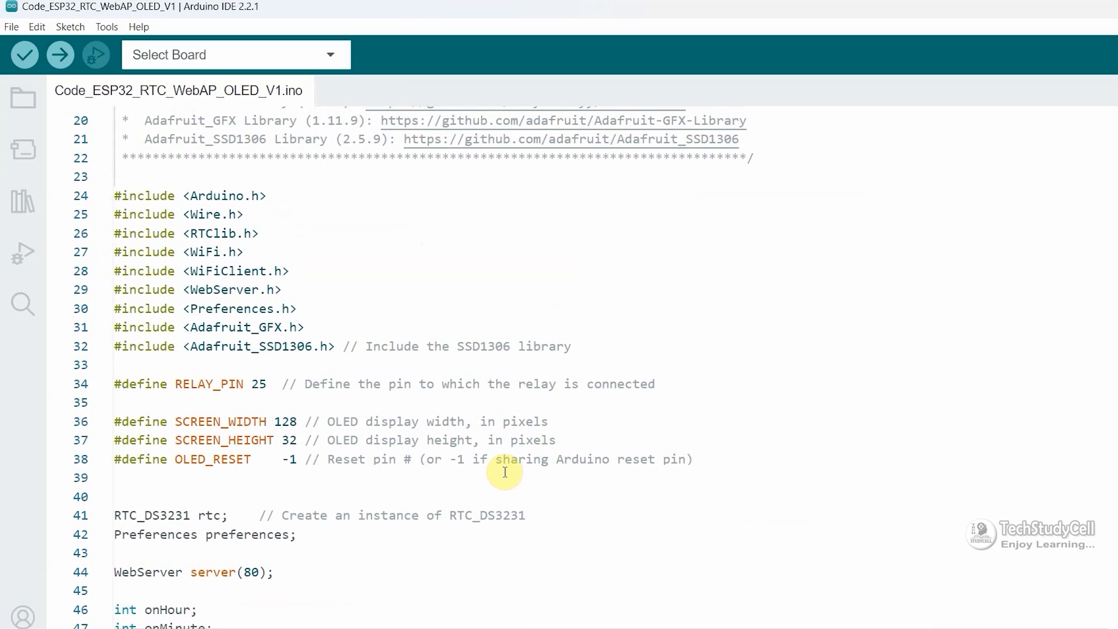
{"action": "scroll", "scroll_direction": "down", "scroll_amount": 3}
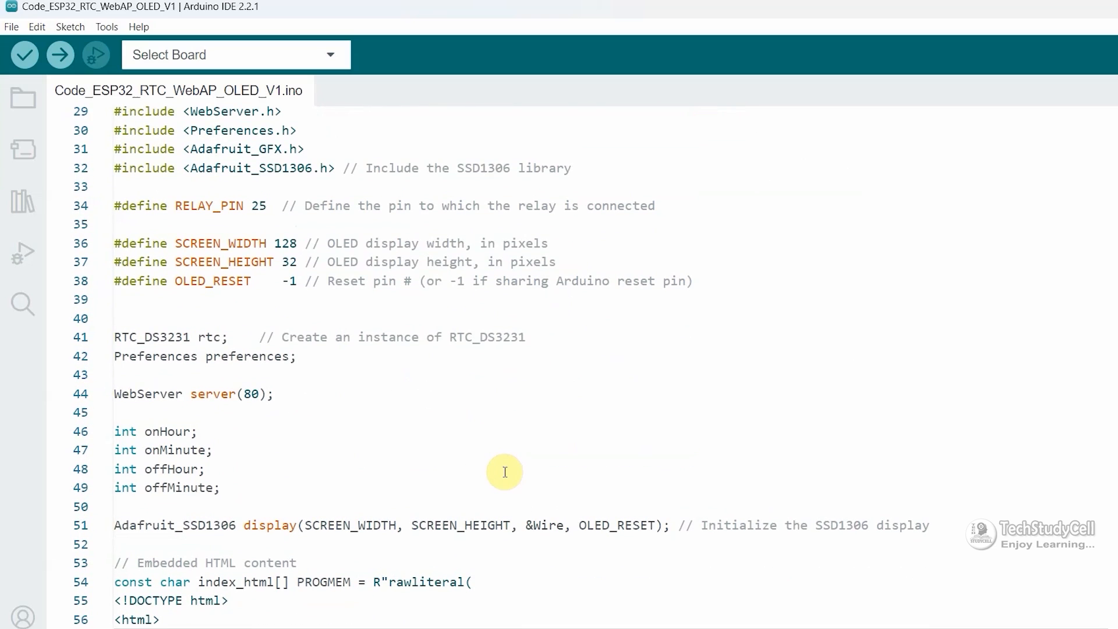
{"action": "scroll", "scroll_direction": "down", "scroll_amount": 3}
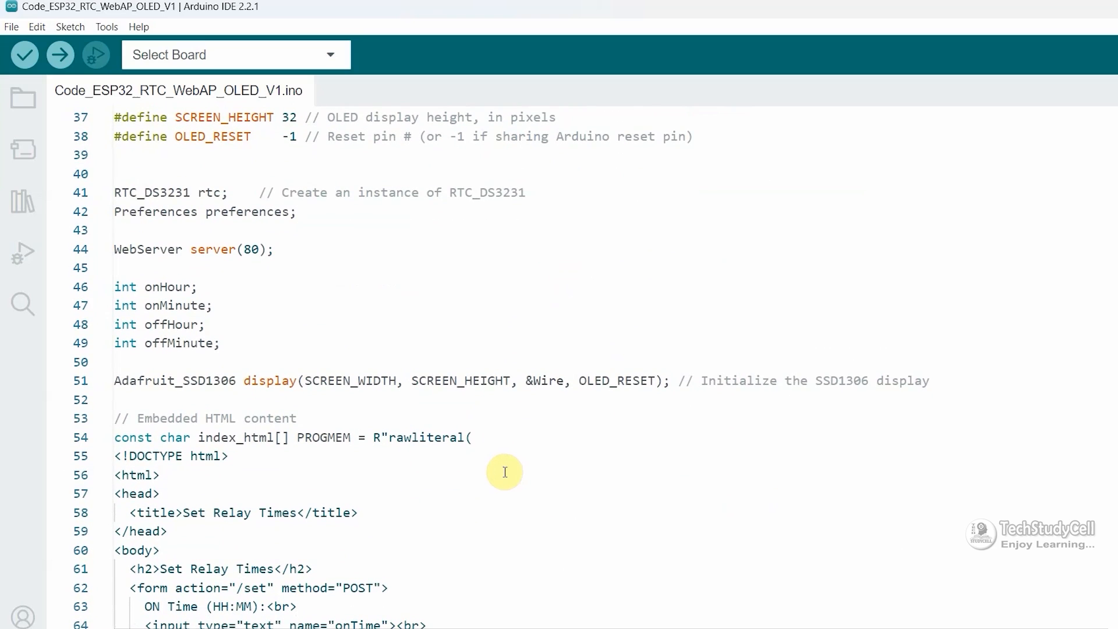
{"action": "scroll", "scroll_direction": "up", "scroll_amount": 3}
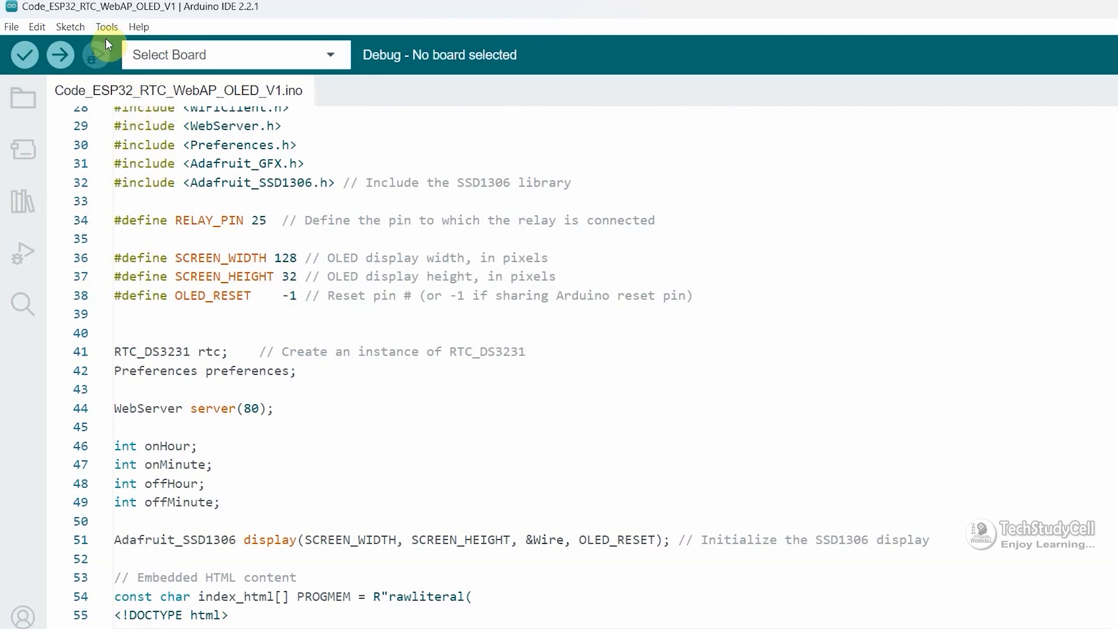
Select ESP32 Dev Module as the board and upload the relay sketch.
{"action": "left_click", "coordinate": [106, 27]}
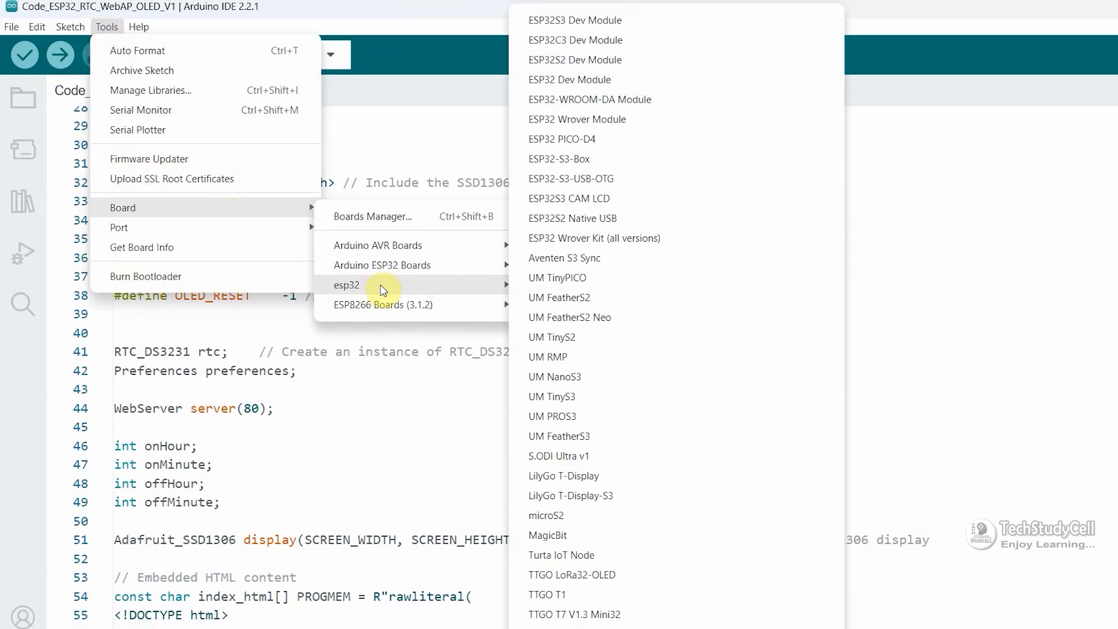
{"action": "mouse_move", "coordinate": [639, 98]}
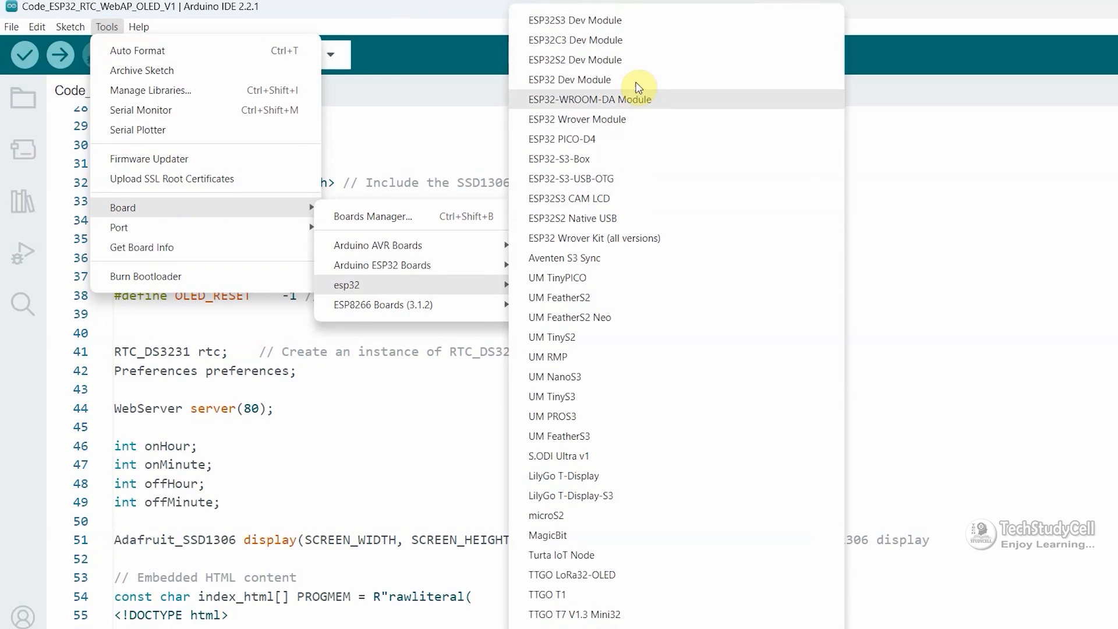
{"action": "left_click", "coordinate": [570, 80]}
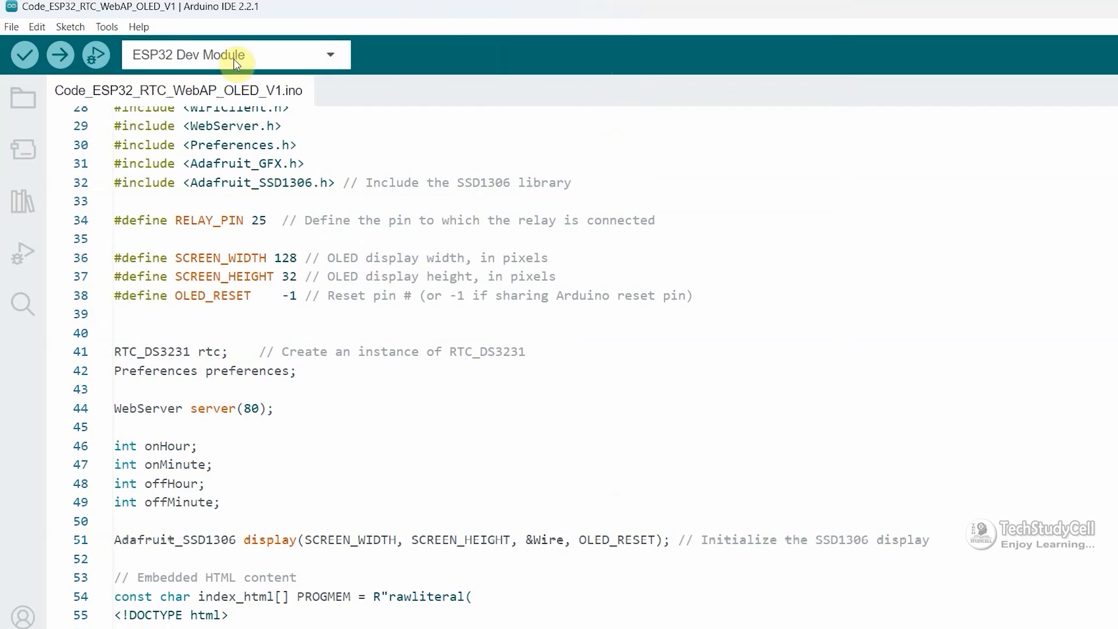
{"action": "left_click", "coordinate": [106, 27]}
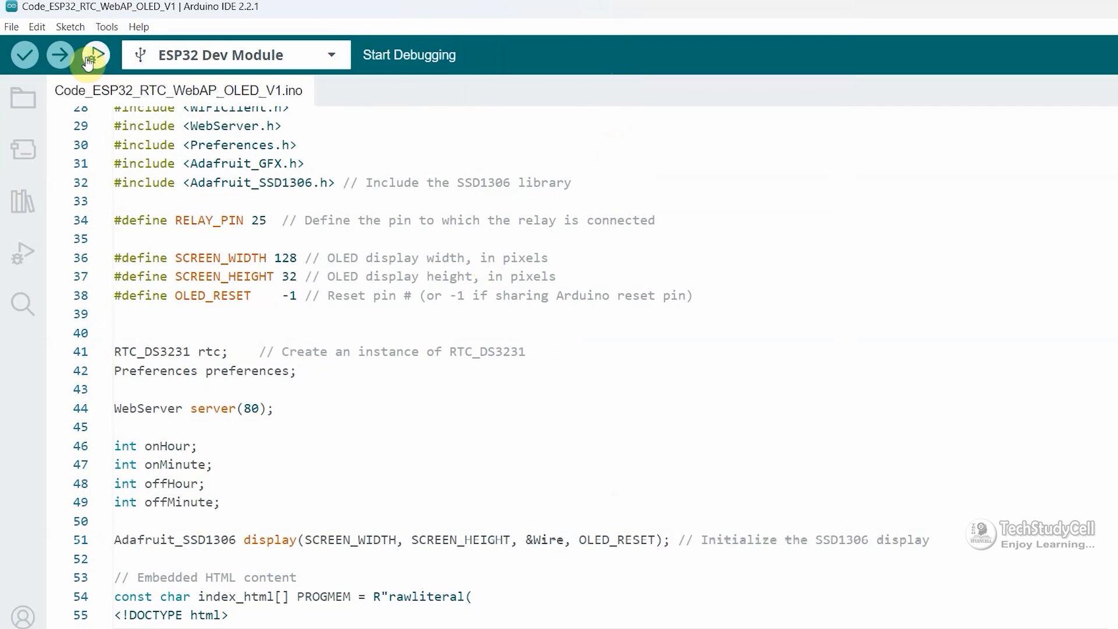
{"action": "left_click", "coordinate": [60, 55]}
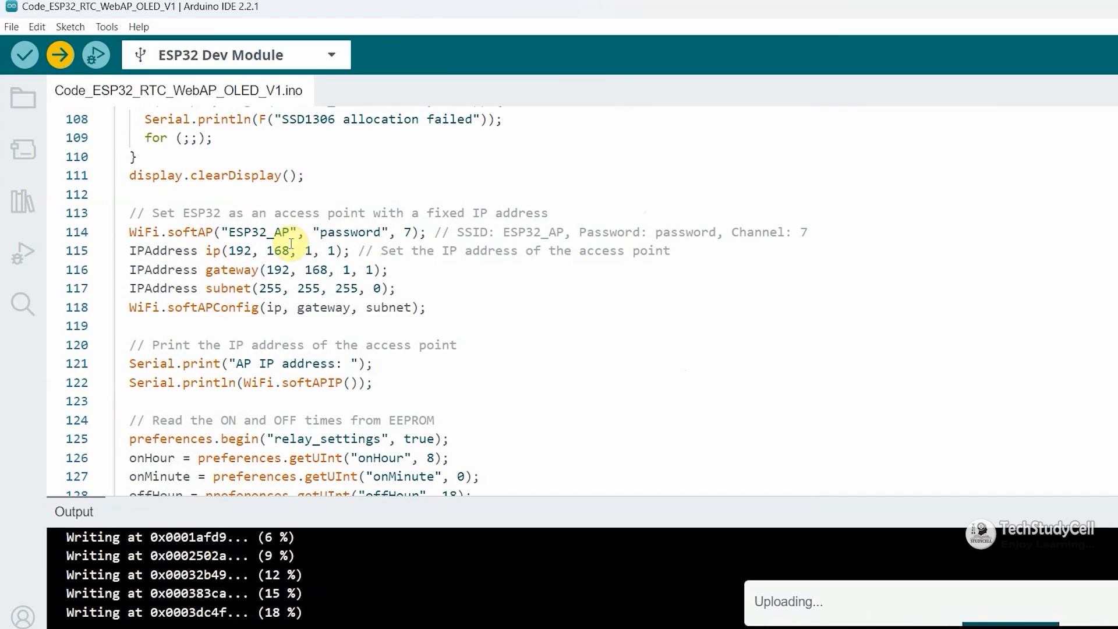
{"action": "mouse_move", "coordinate": [195, 232]}
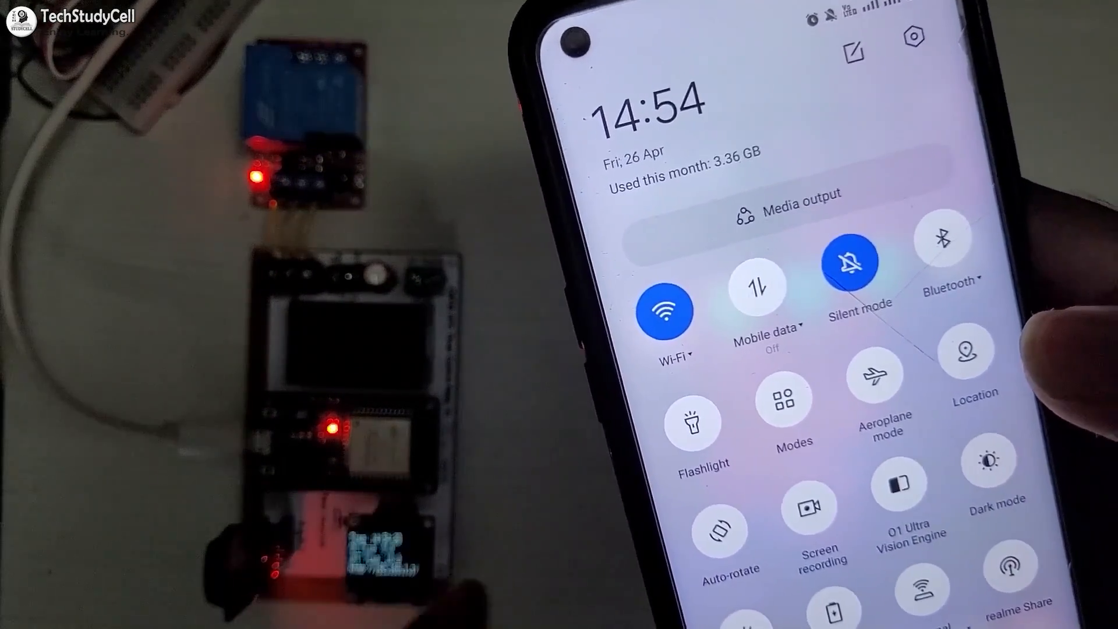
Pull down the phone's quick settings to reach Wi-Fi while the sketch runs on the board.
{"action": "left_click", "coordinate": [663, 308]}
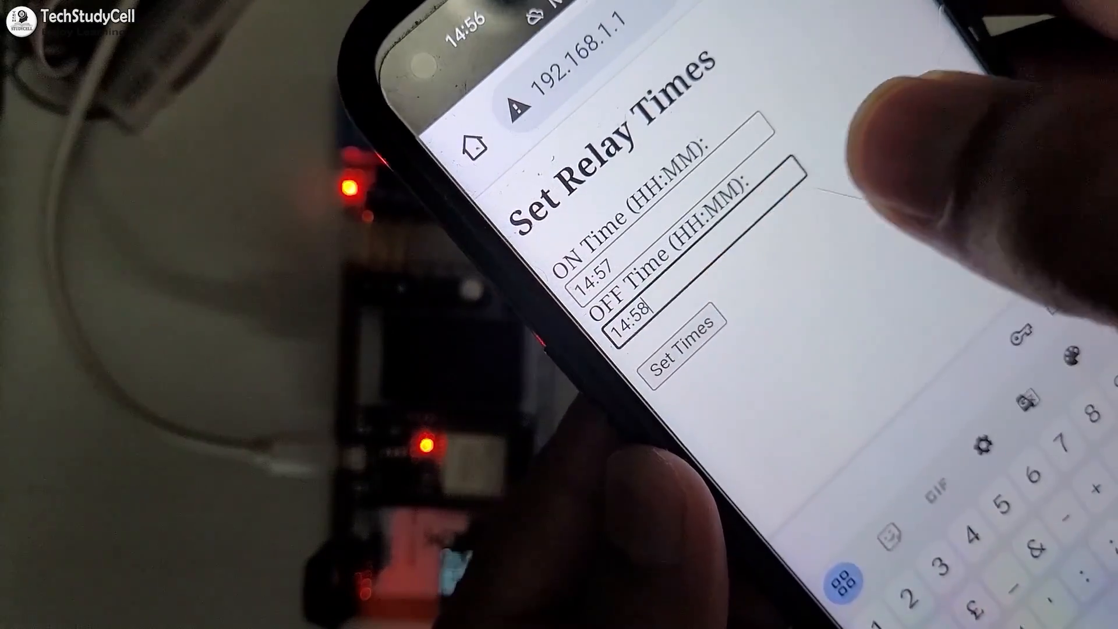
Submit relay ON time 14:57 and OFF time 14:58 on the board's 192.168.1.1 page.
{"action": "left_click", "coordinate": [683, 354]}
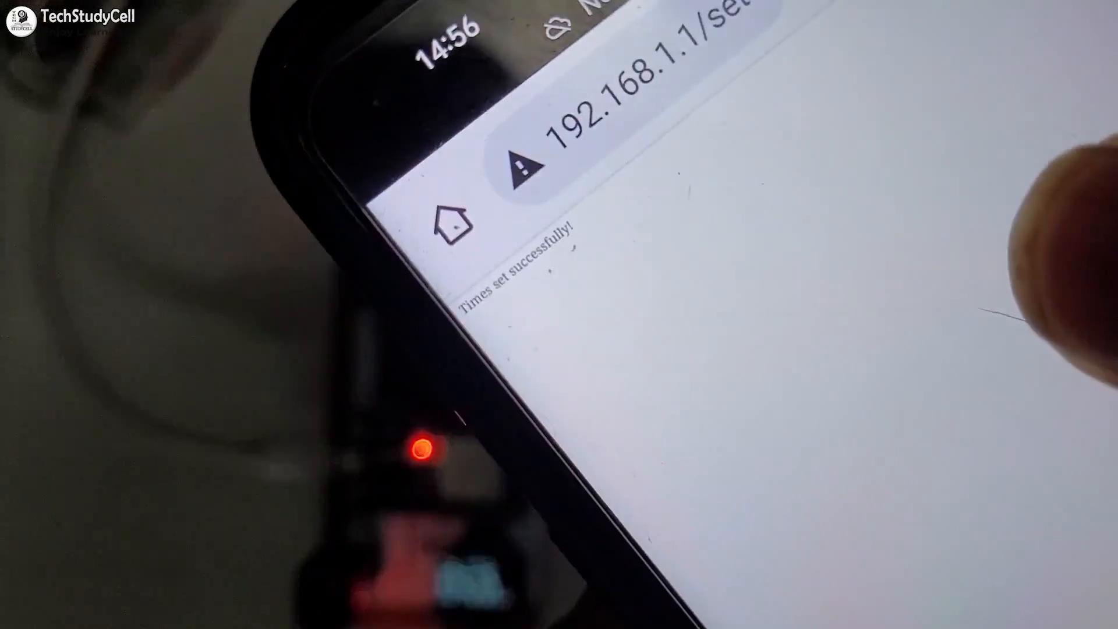